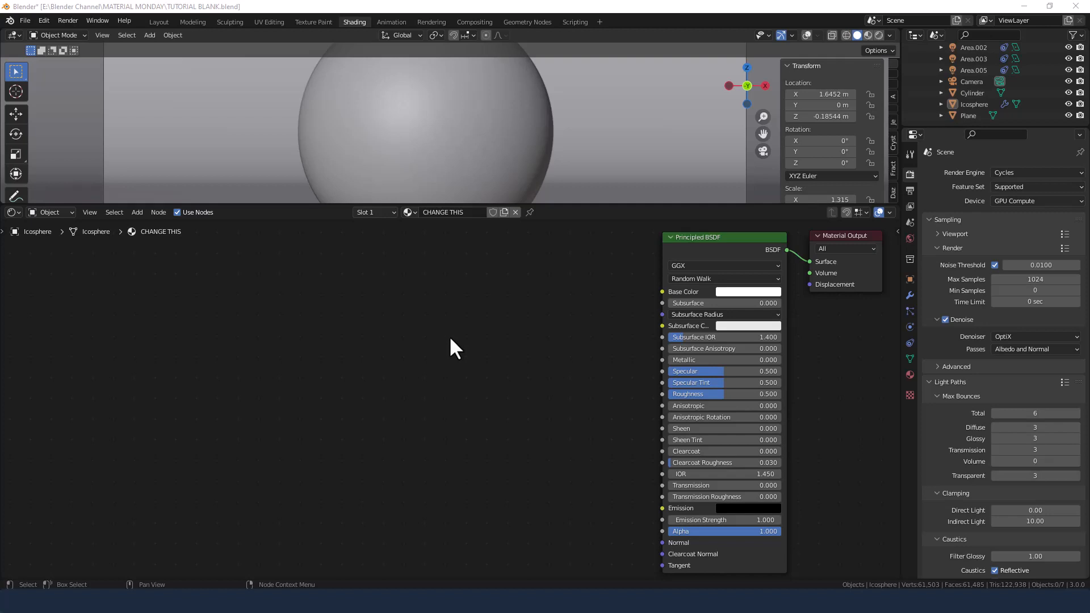
mouse_move(492, 75)
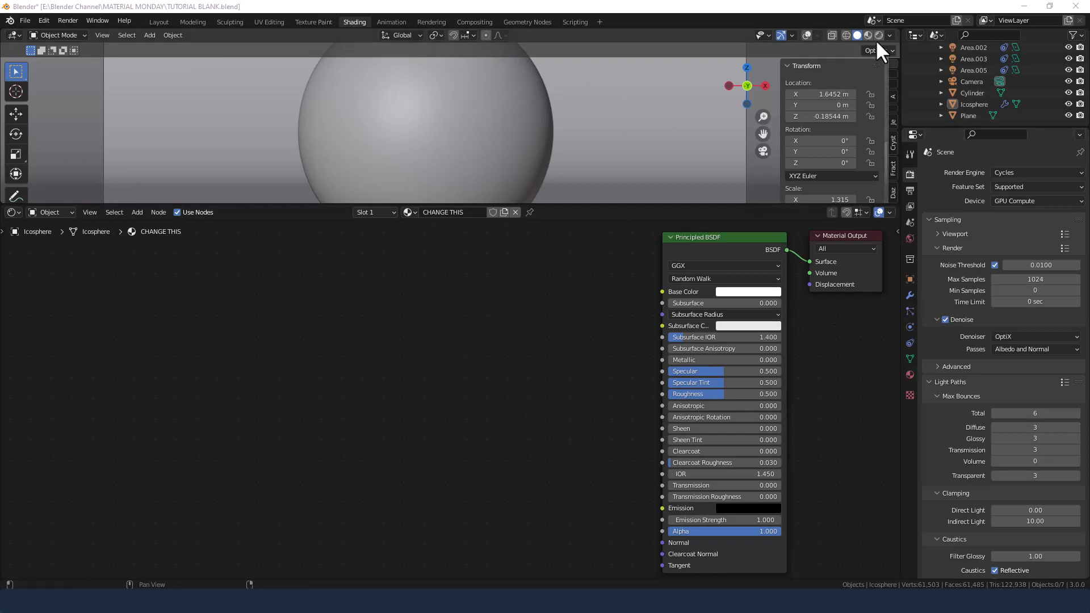
- Switch the viewport to Rendered shading to preview the sphere
left_click(865, 35)
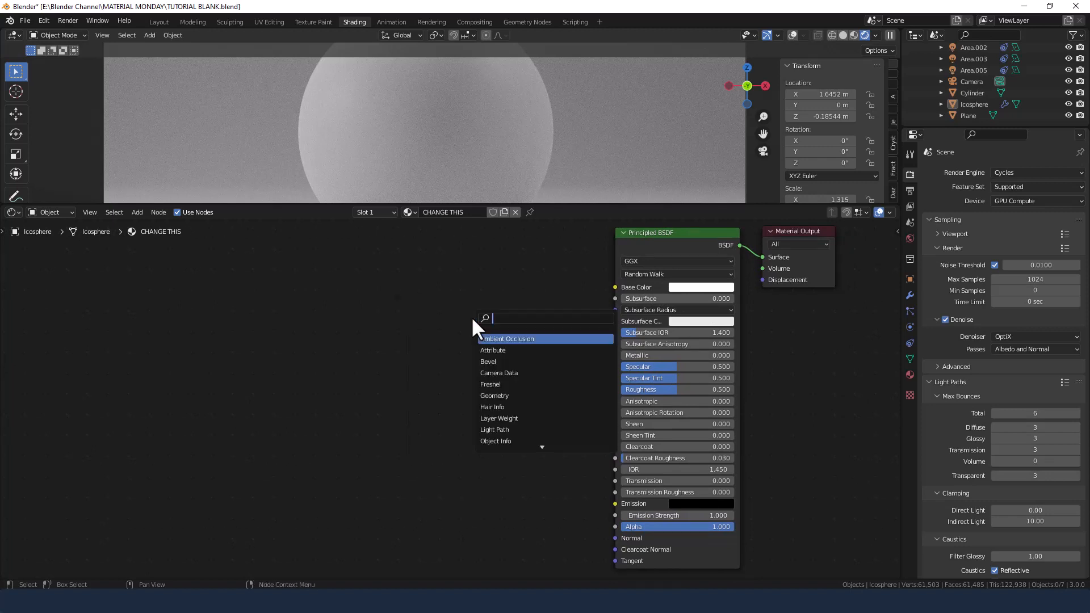
- Add a Noise Texture and a Bump node, linking the noise toward the shader Normal
type("nois")
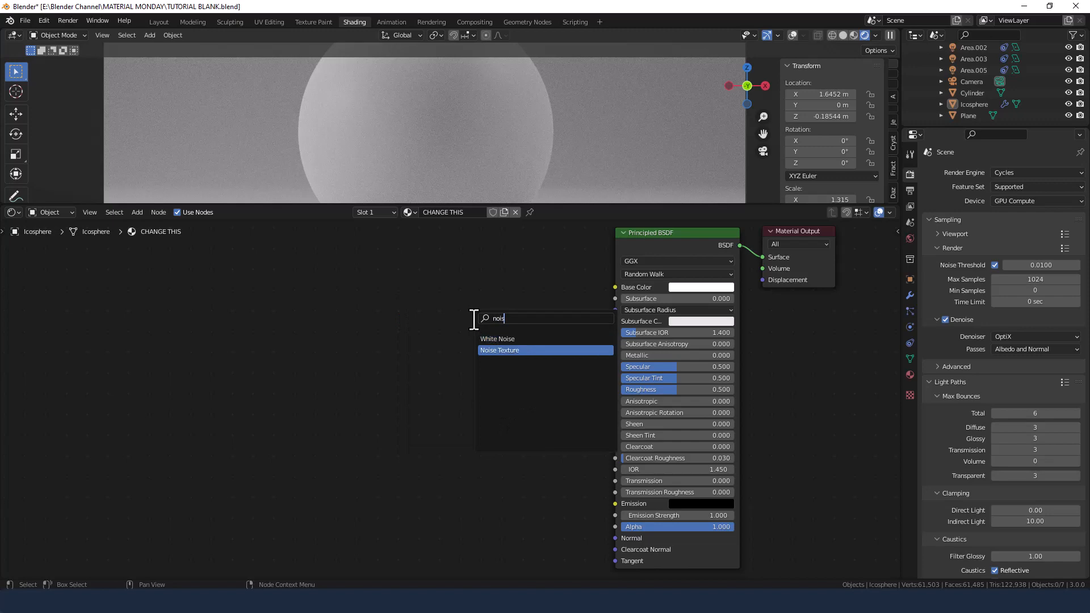
left_click(499, 350)
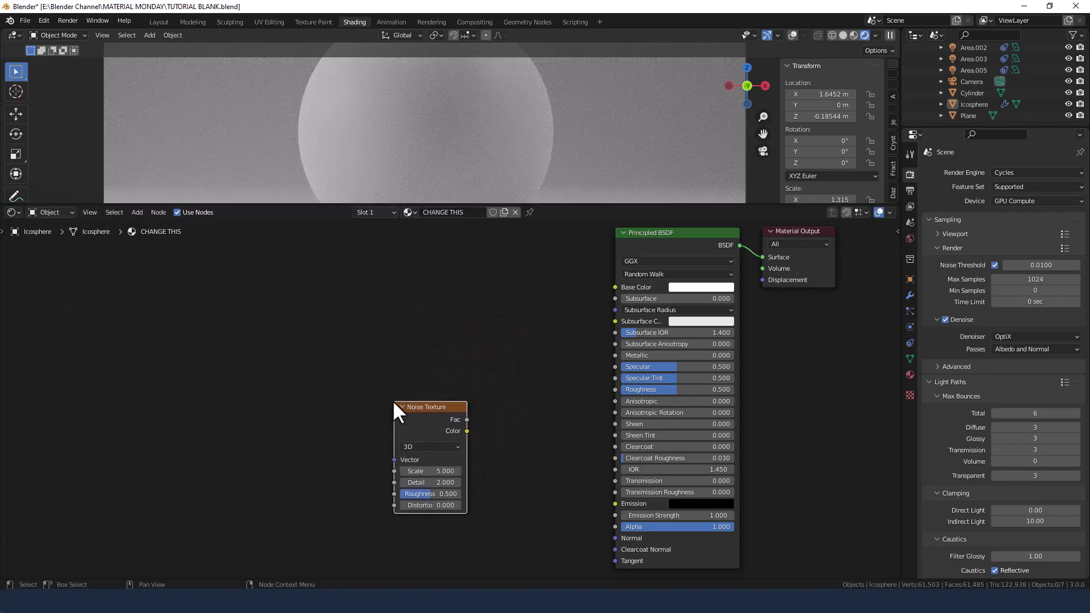
left_click_drag(465, 430, 575, 541)
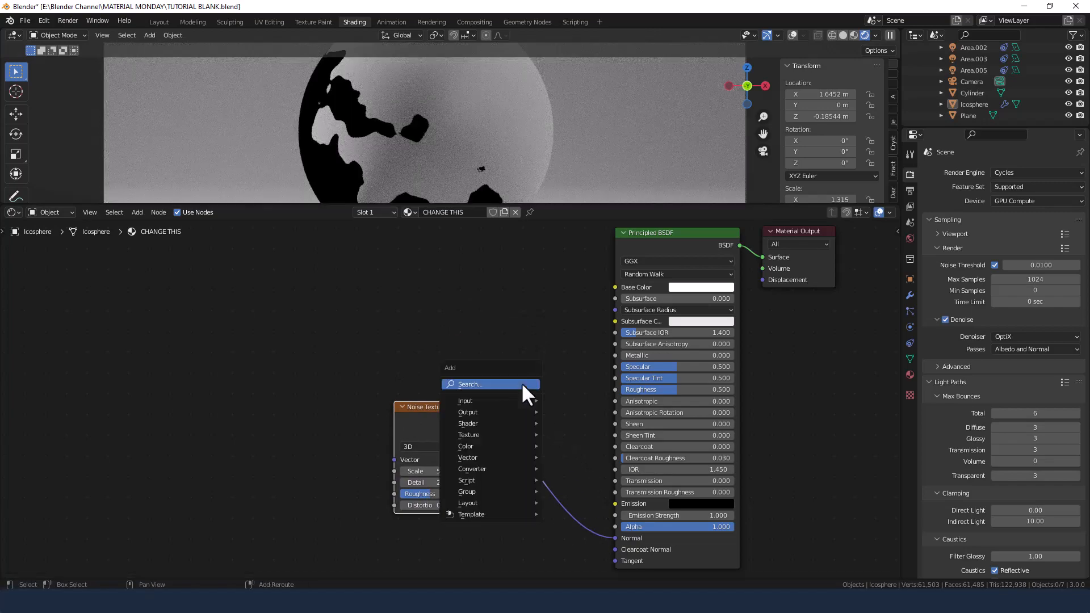
type("bump")
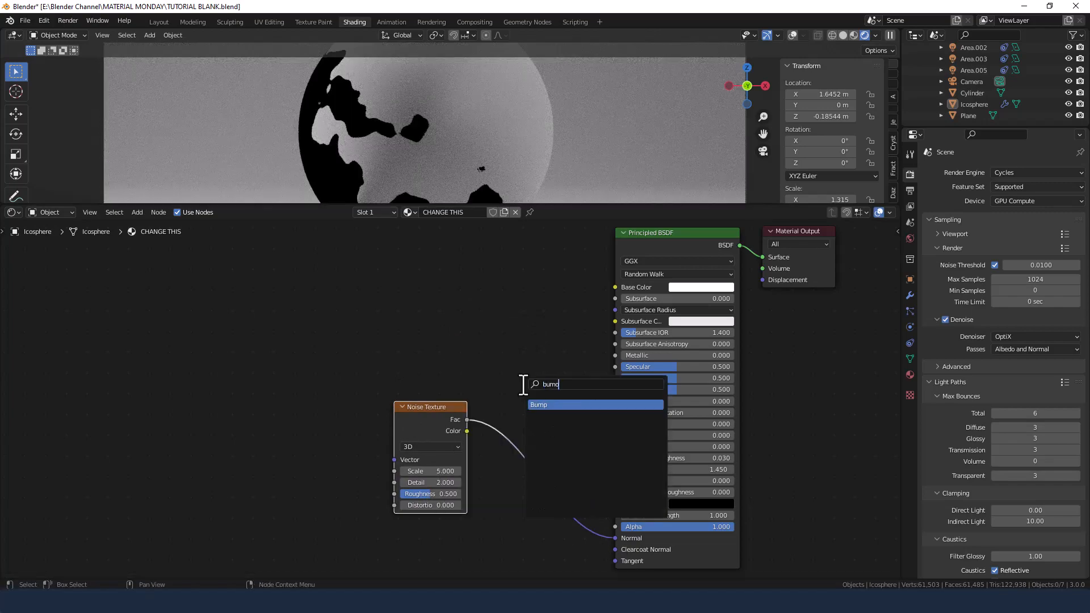
left_click(538, 405)
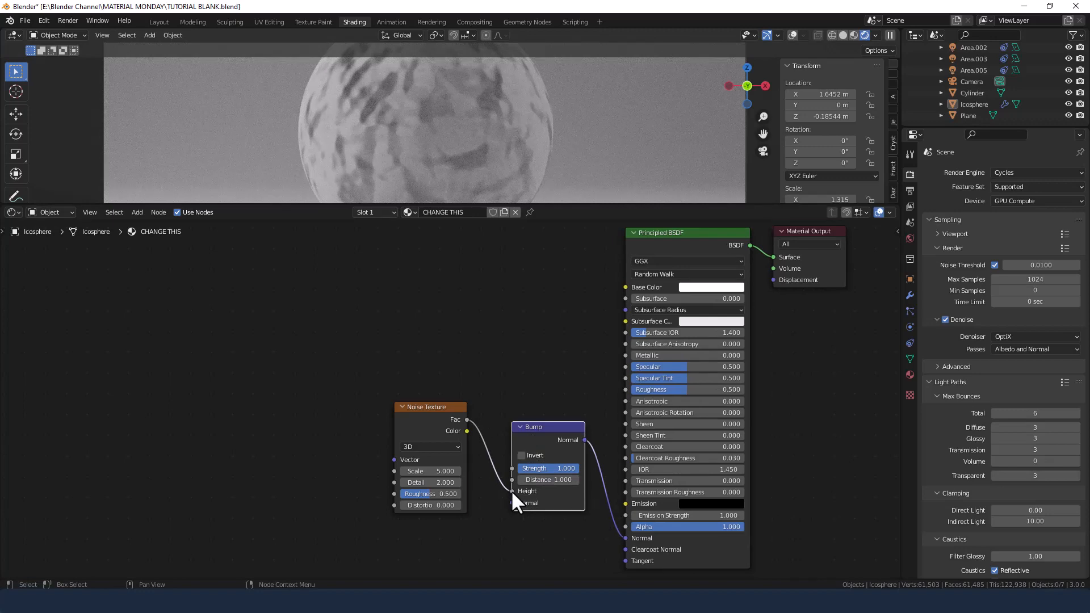
- Set noise Scale and Detail to 15, Roughness 1, and bump Strength and Distance 0.05
double_click(429, 471)
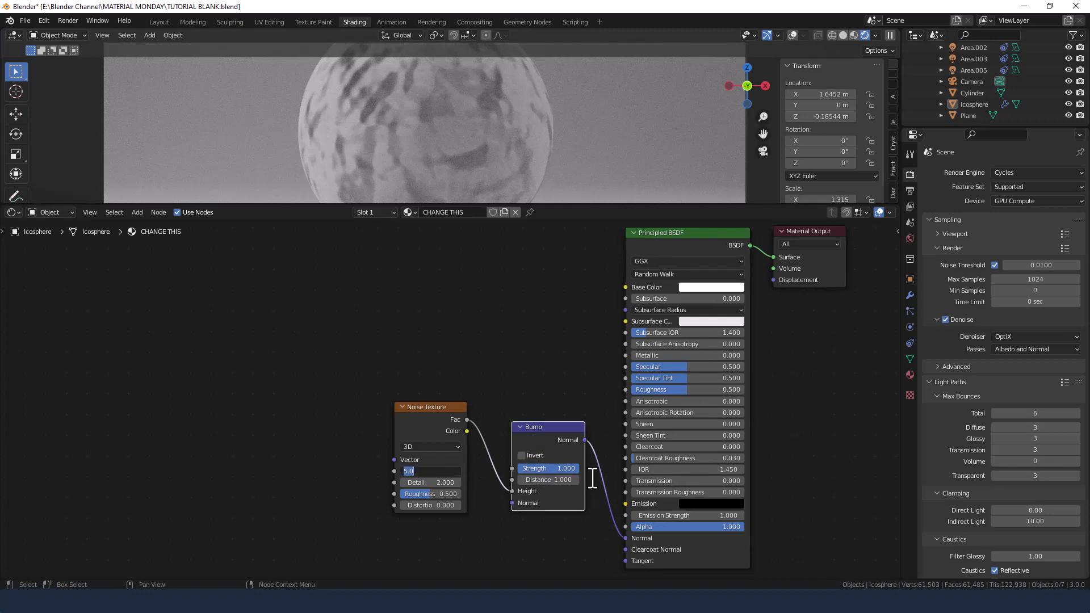
type("15")
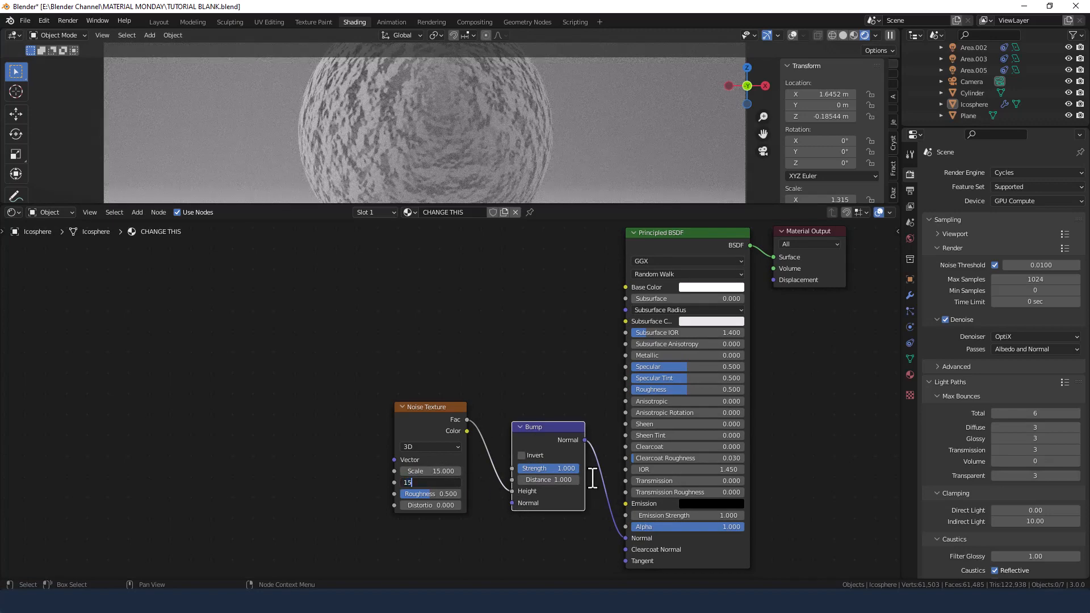
type("1")
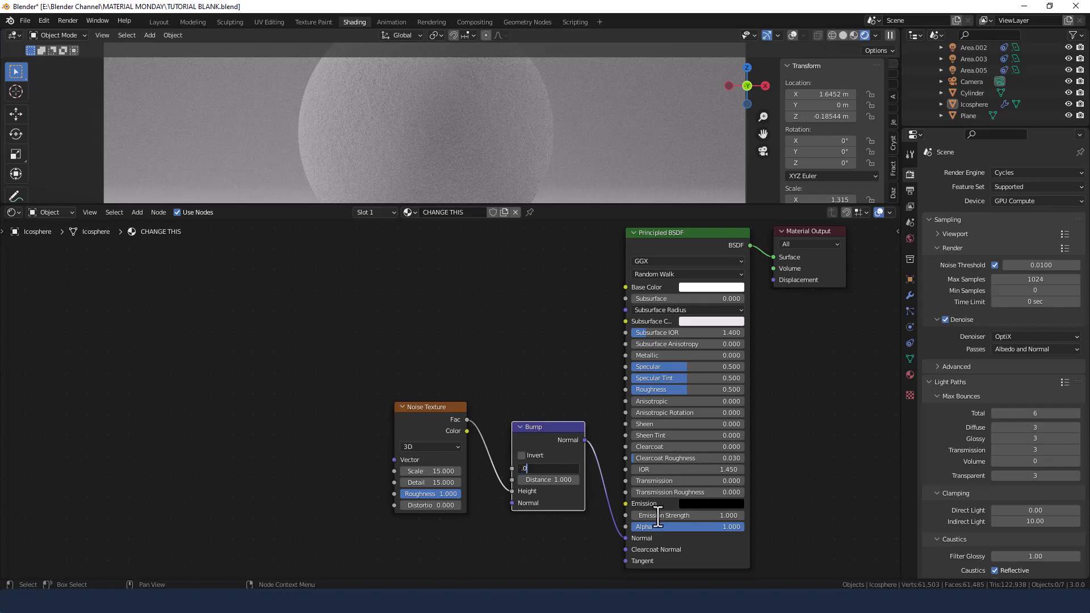
type("0.05")
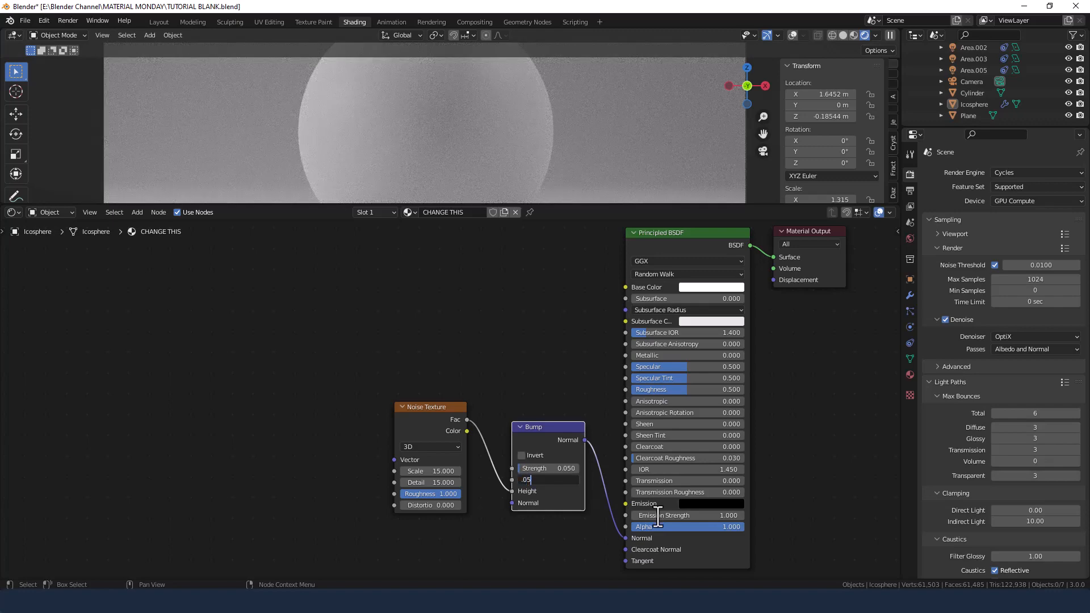
key("Return")
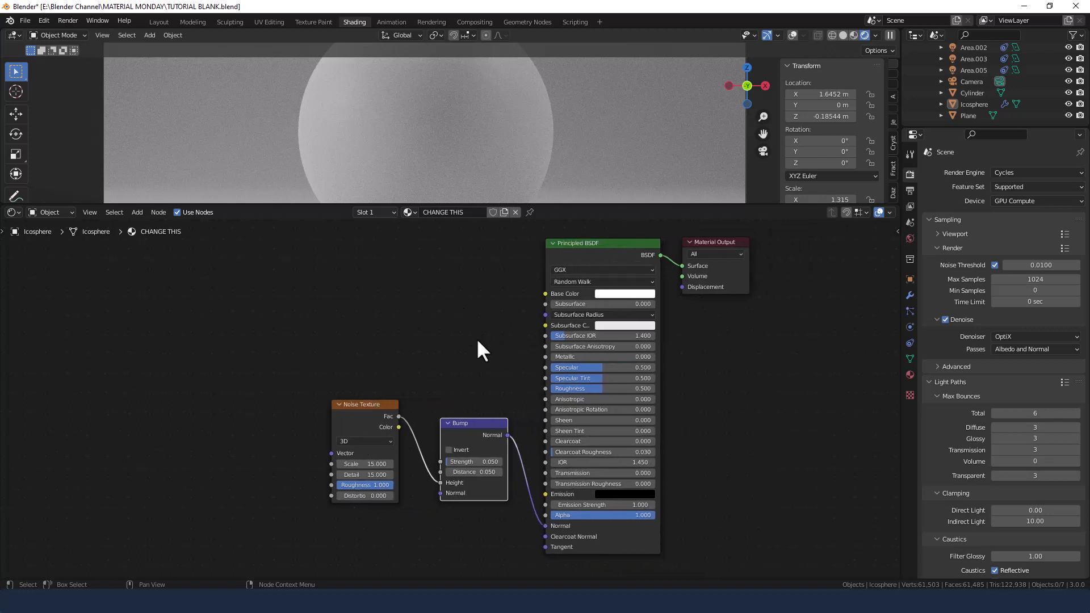
mouse_move(615, 347)
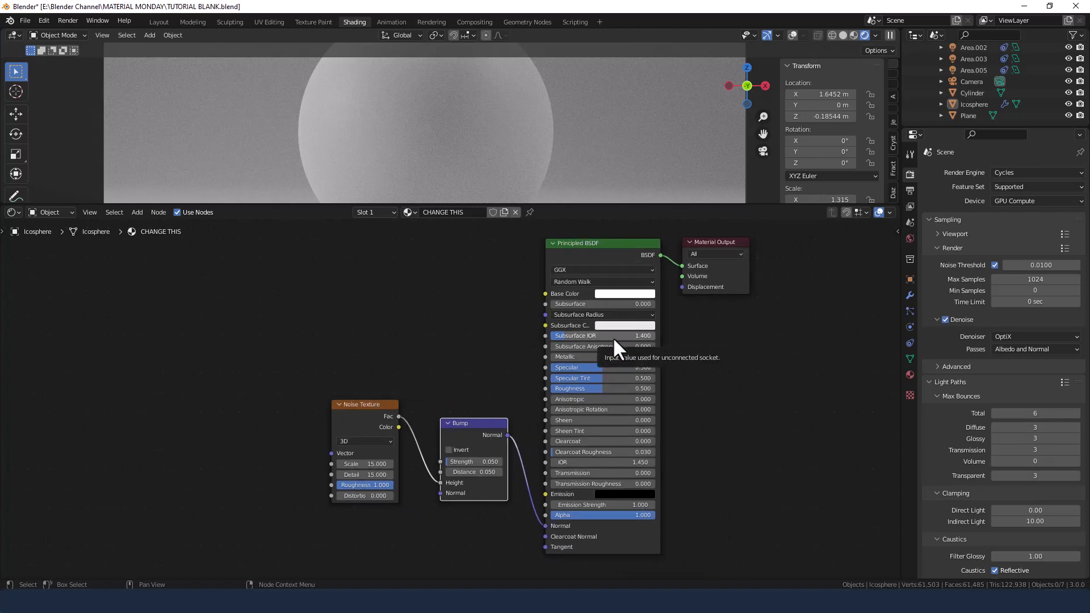
mouse_move(480, 366)
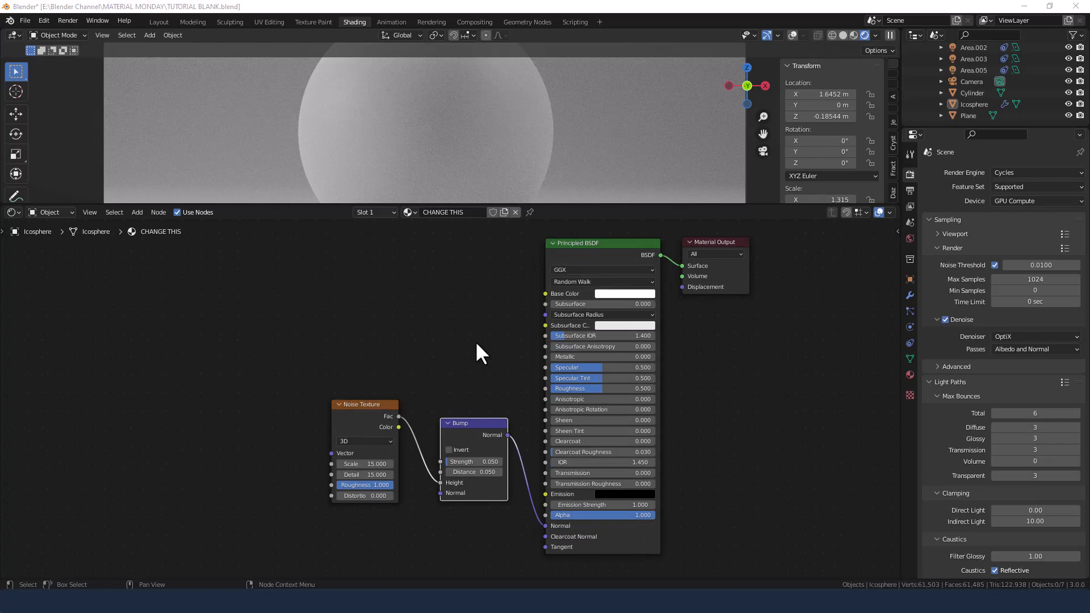
mouse_move(474, 552)
type("p")
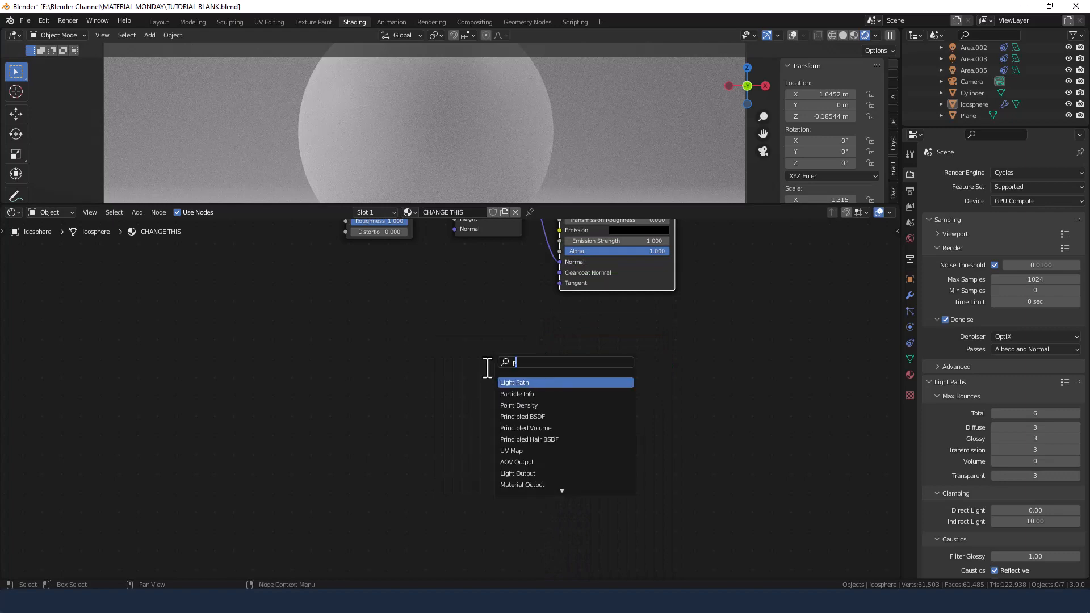
- Add a second Principled BSDF and a Voronoi Texture with Scale 10
left_click(522, 416)
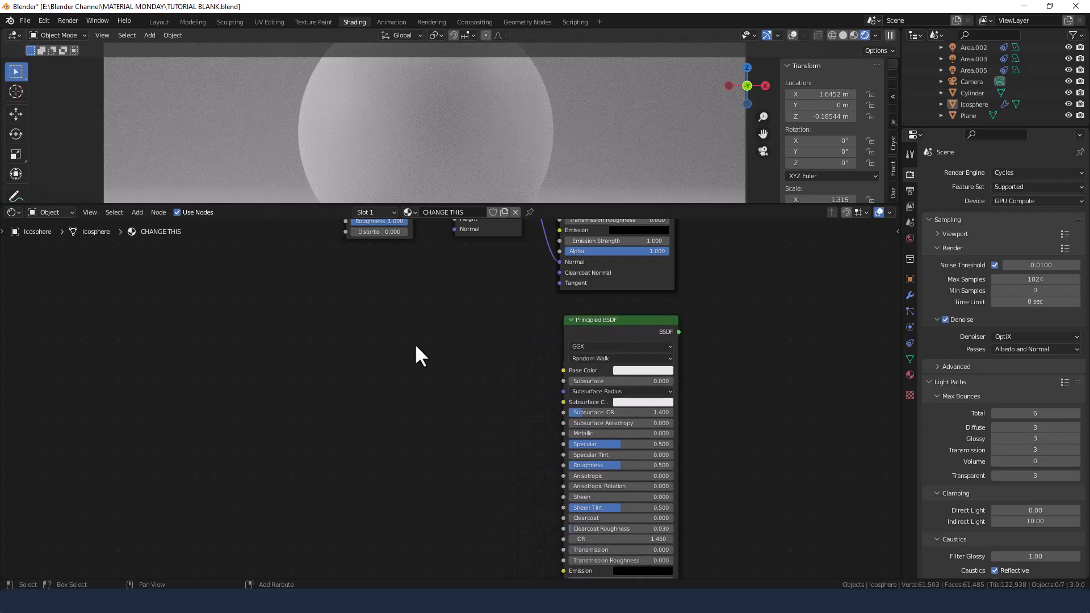
type("v")
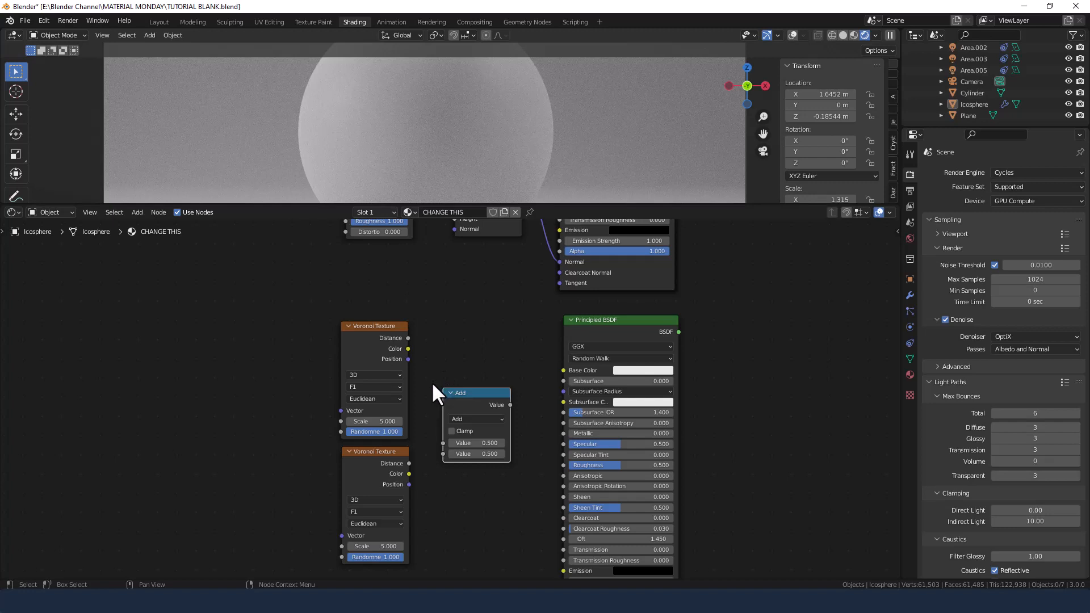
mouse_move(427, 385)
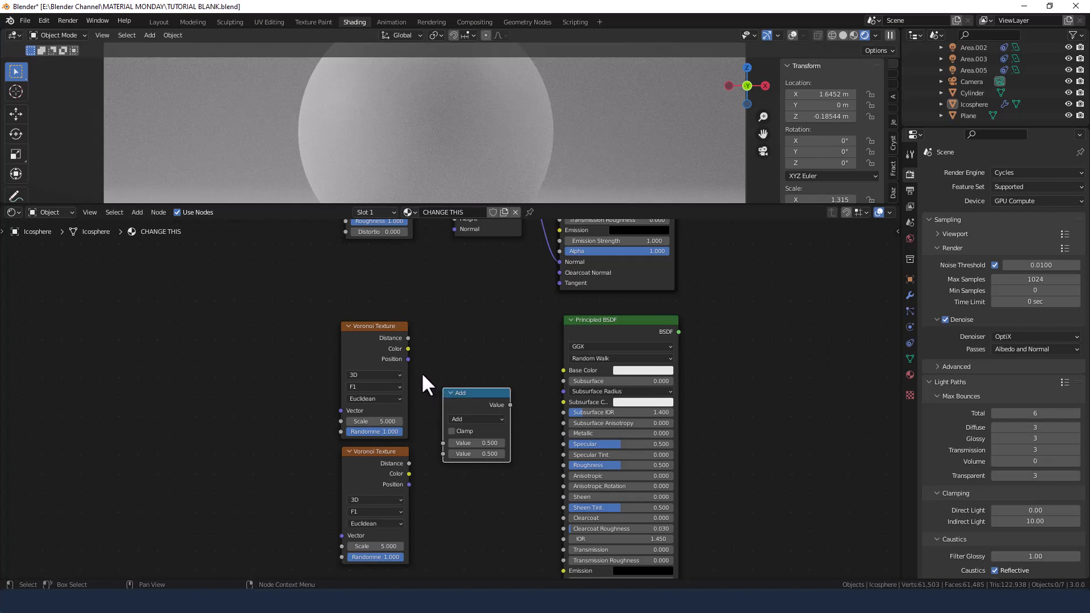
mouse_move(336, 396)
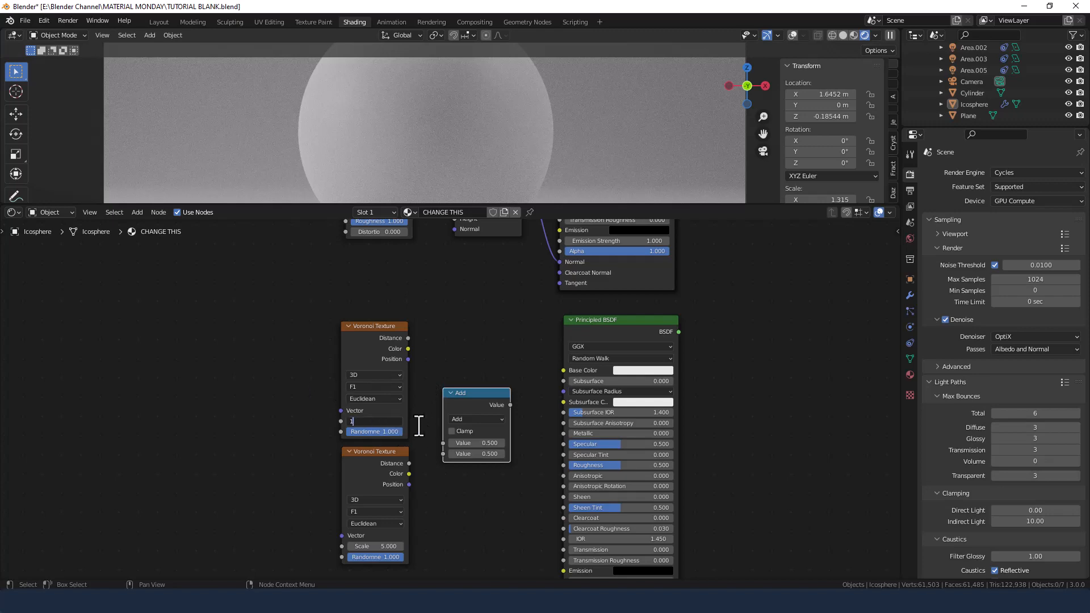
type("10.000")
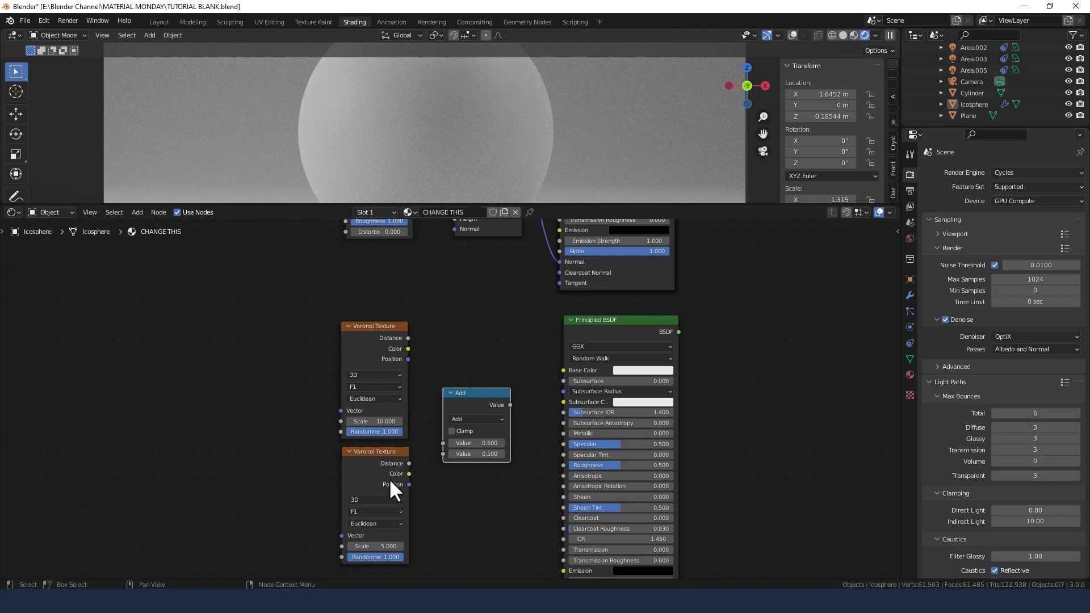
- Set the second Voronoi Texture to Distance to Edge and edit its Scale
left_click(376, 510)
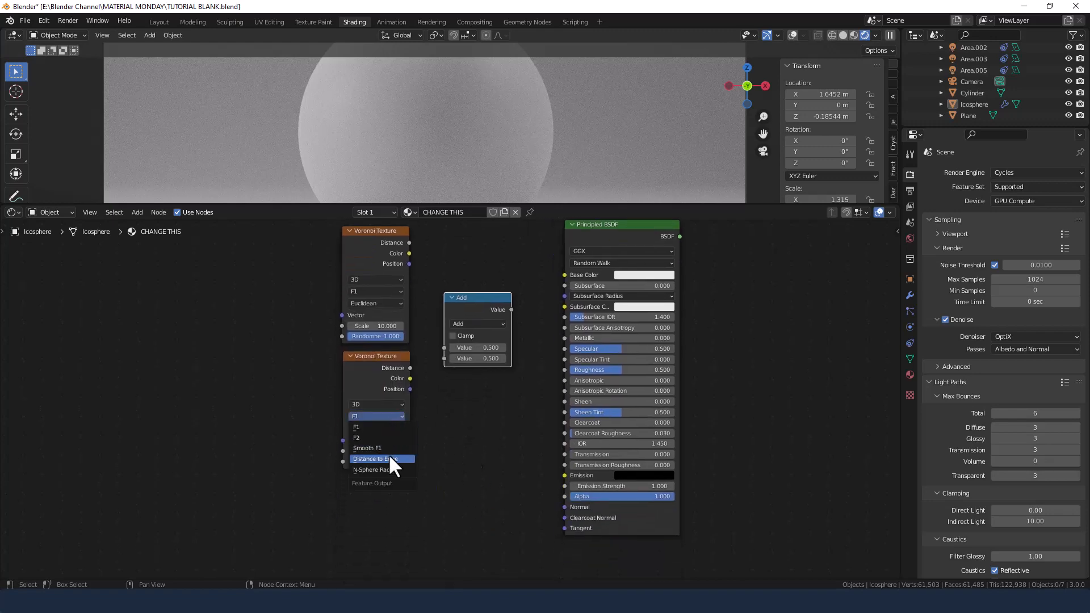
left_click(370, 459)
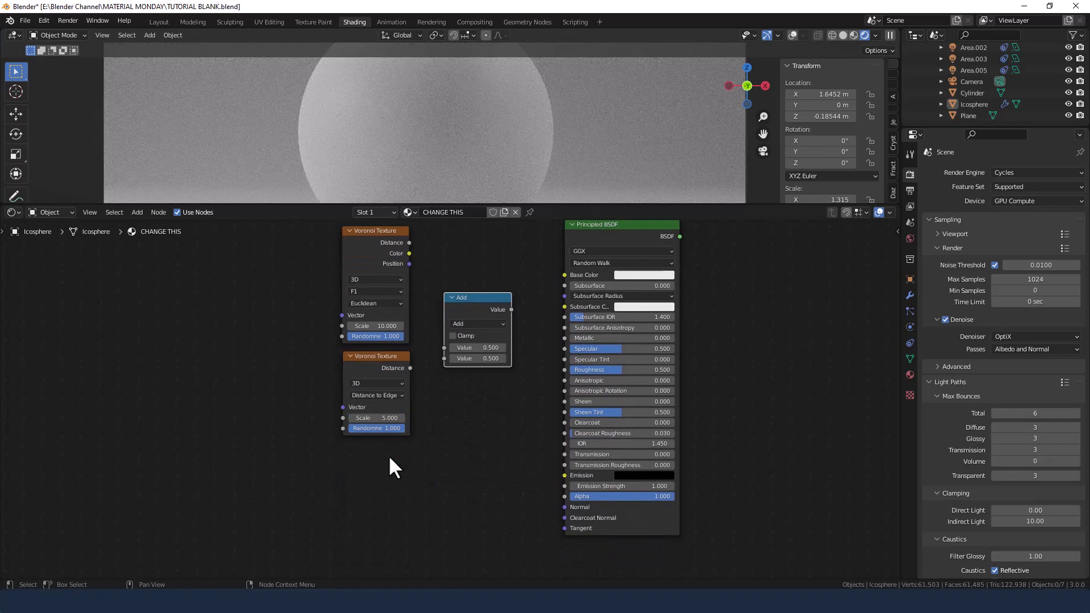
double_click(376, 418)
type("10")
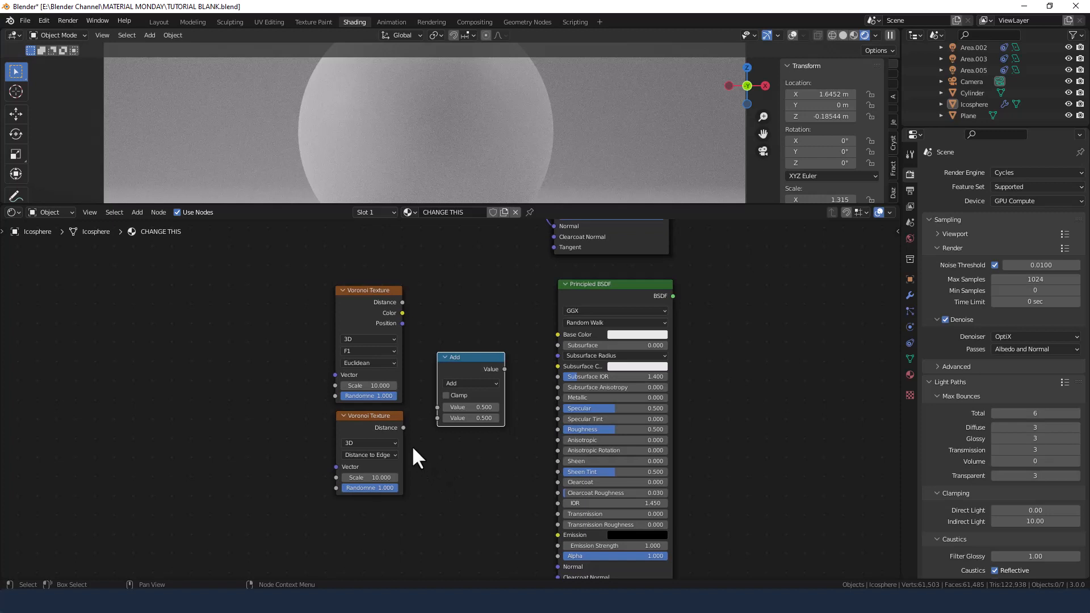
- Feed Distance to Edge and the first Voronoi Color into the math node, set to Less Than
left_click_drag(402, 428, 437, 418)
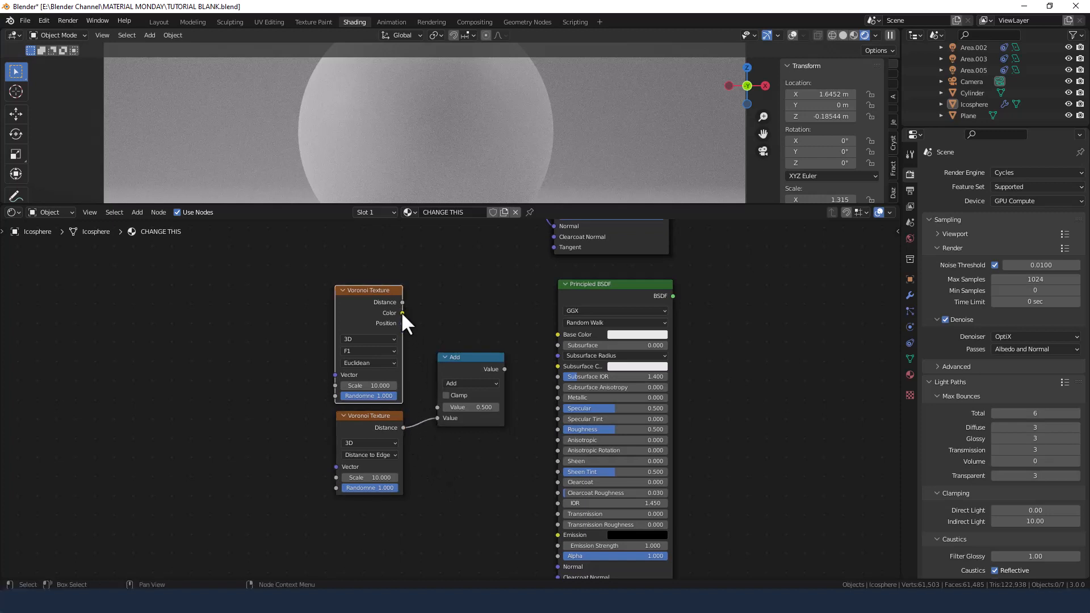
left_click_drag(402, 313, 436, 420)
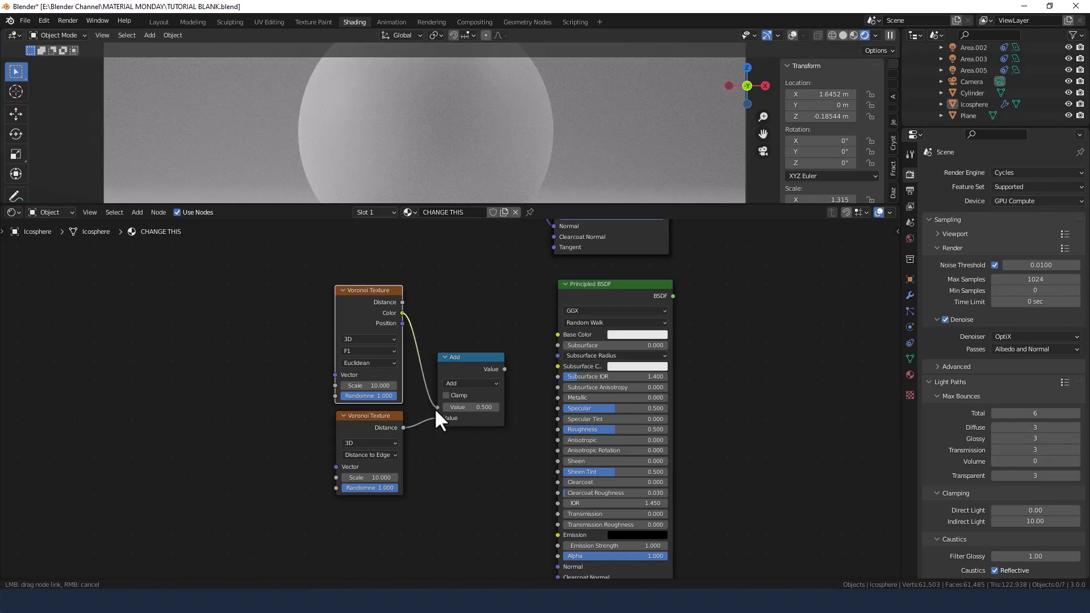
left_click(470, 383)
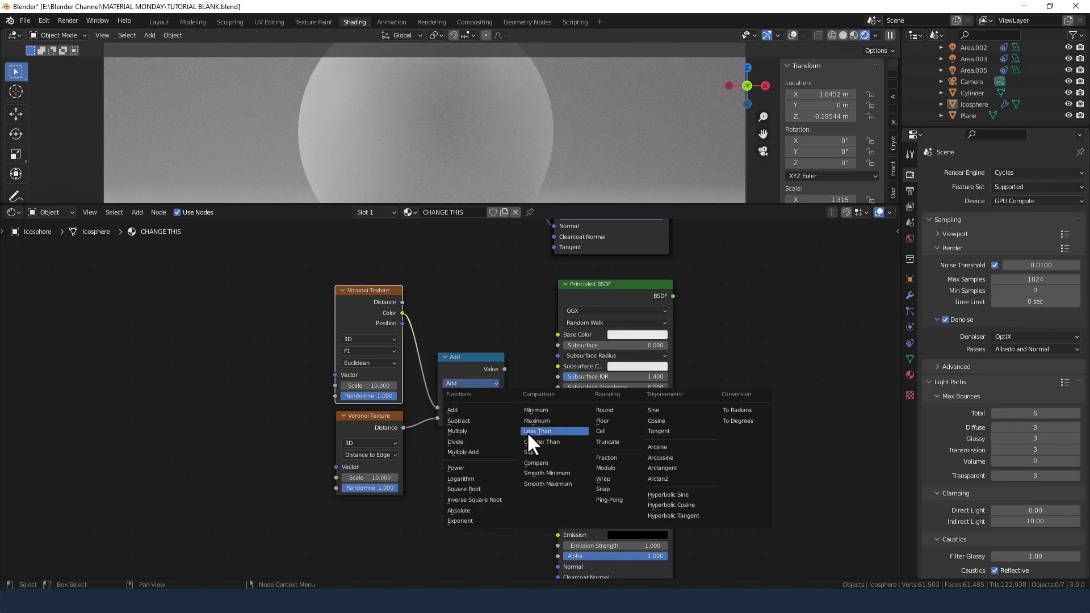
left_click(536, 431)
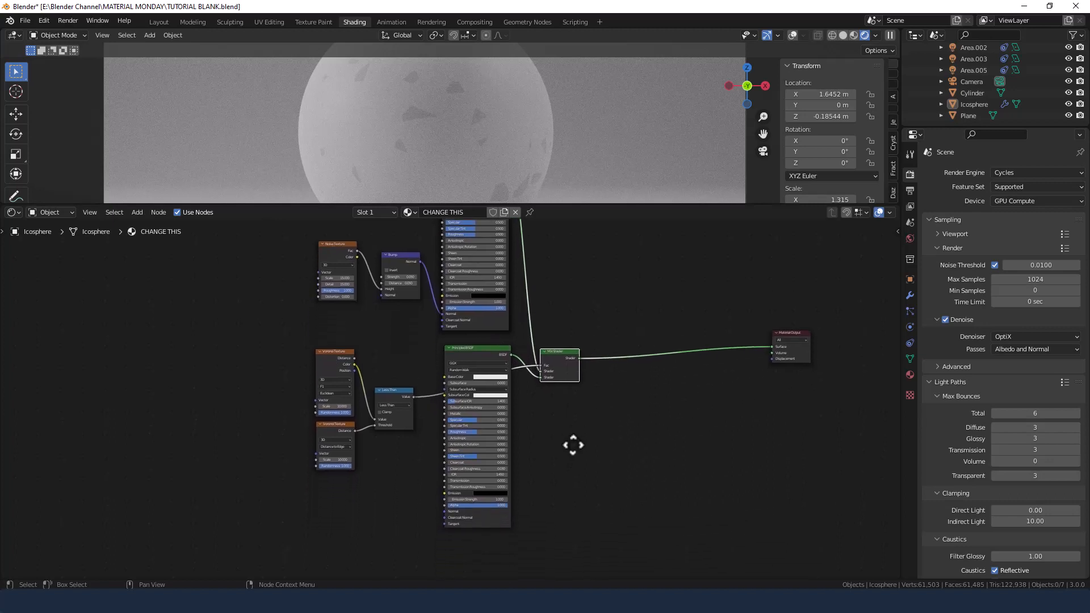
mouse_move(549, 486)
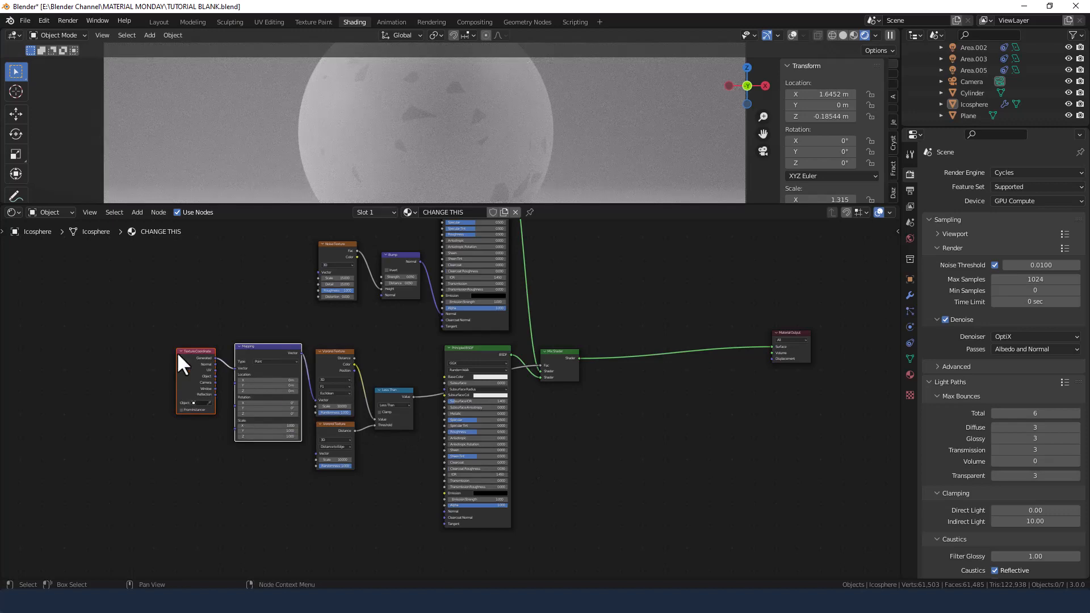
mouse_move(257, 359)
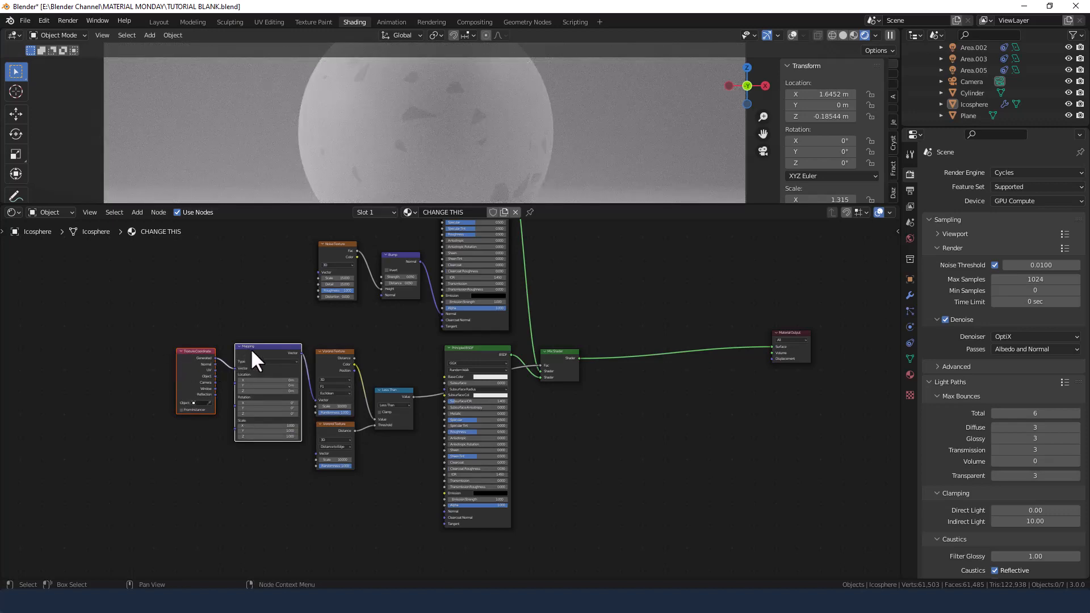
- Connect the Mapping node's Vector output to both Voronoi textures
left_click_drag(267, 354, 170, 427)
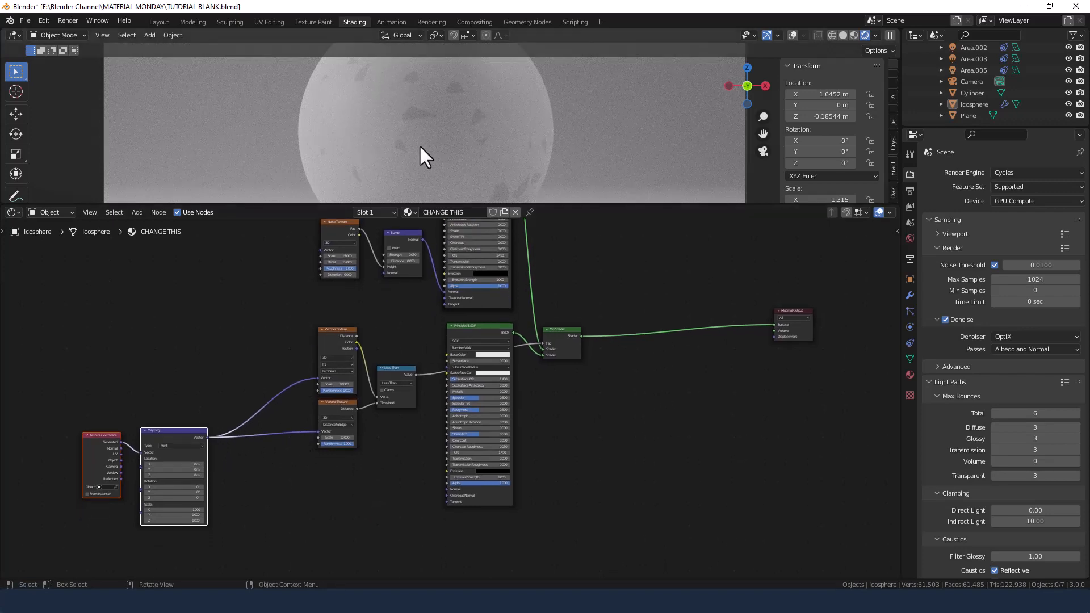
mouse_move(427, 197)
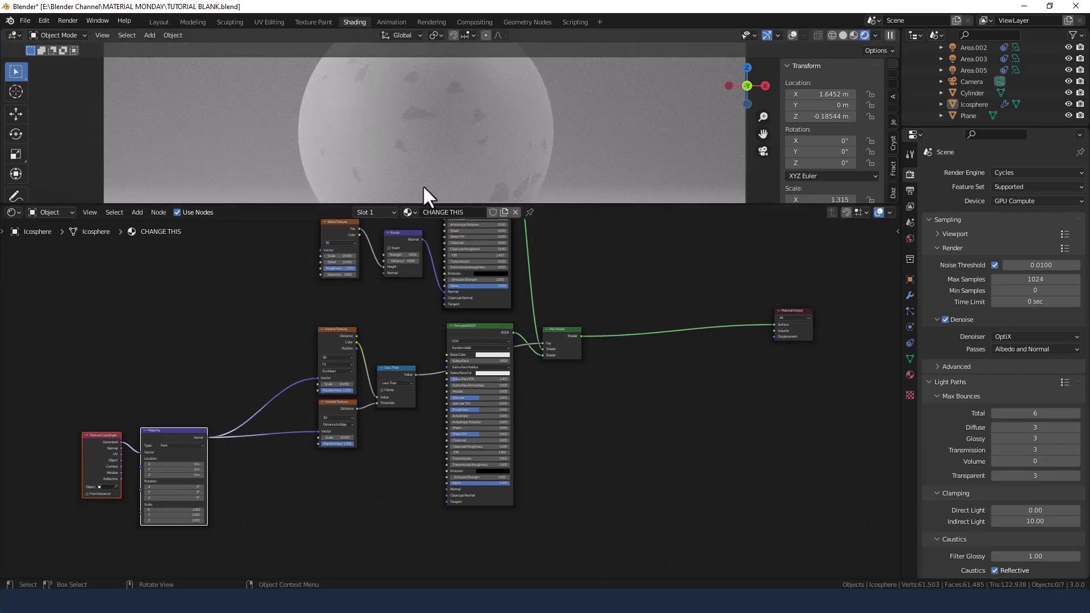
left_click_drag(427, 195, 396, 490)
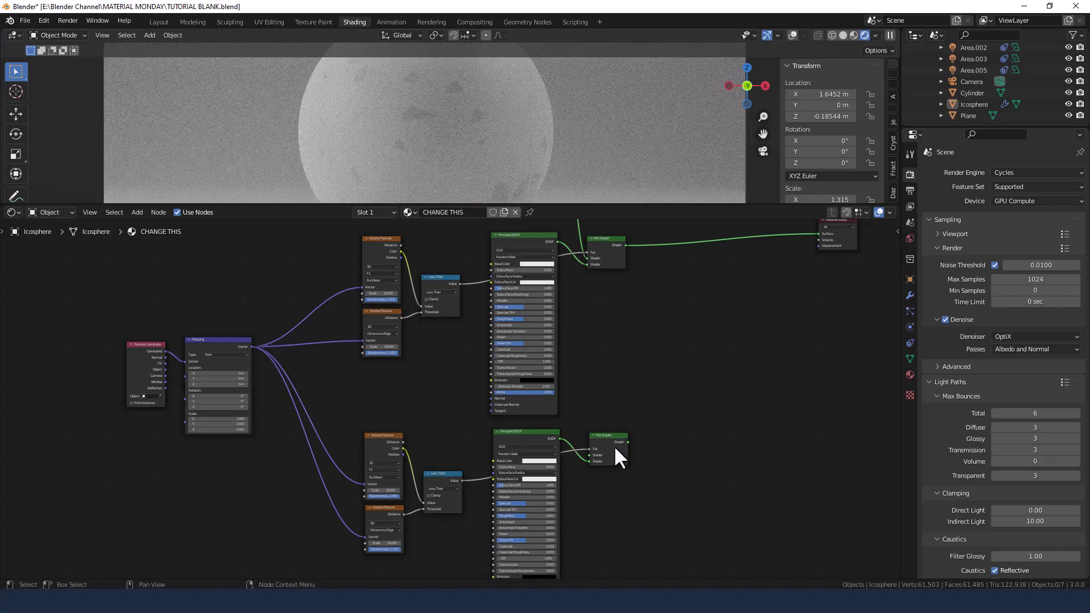
- Select nodes of the chip shader setup in the node editor
left_click(604, 436)
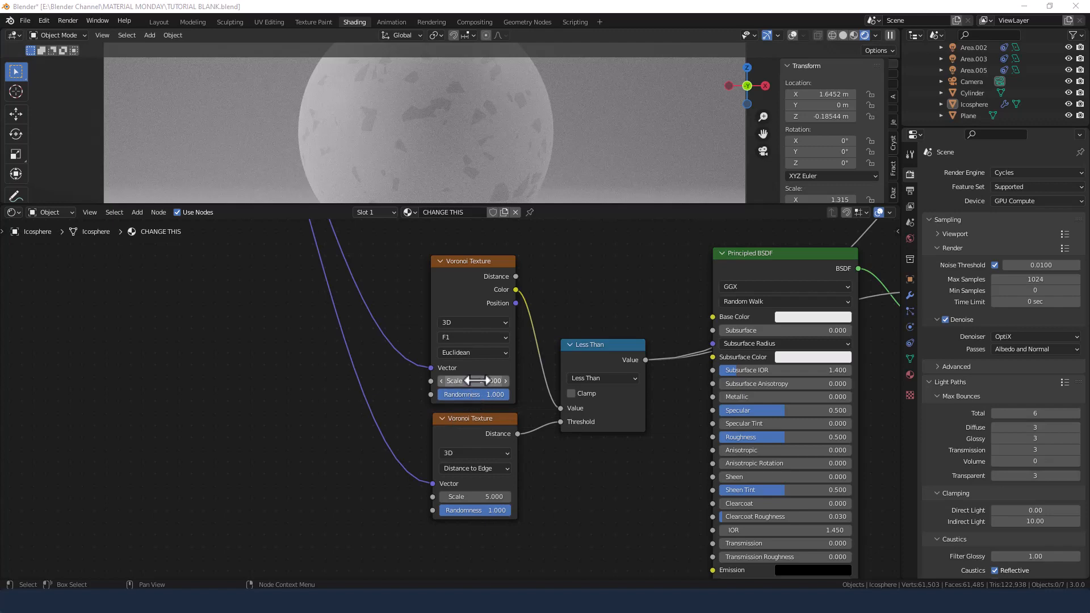
- Drag a Voronoi Texture Scale field lower to make the chips larger
left_click_drag(459, 381, 501, 381)
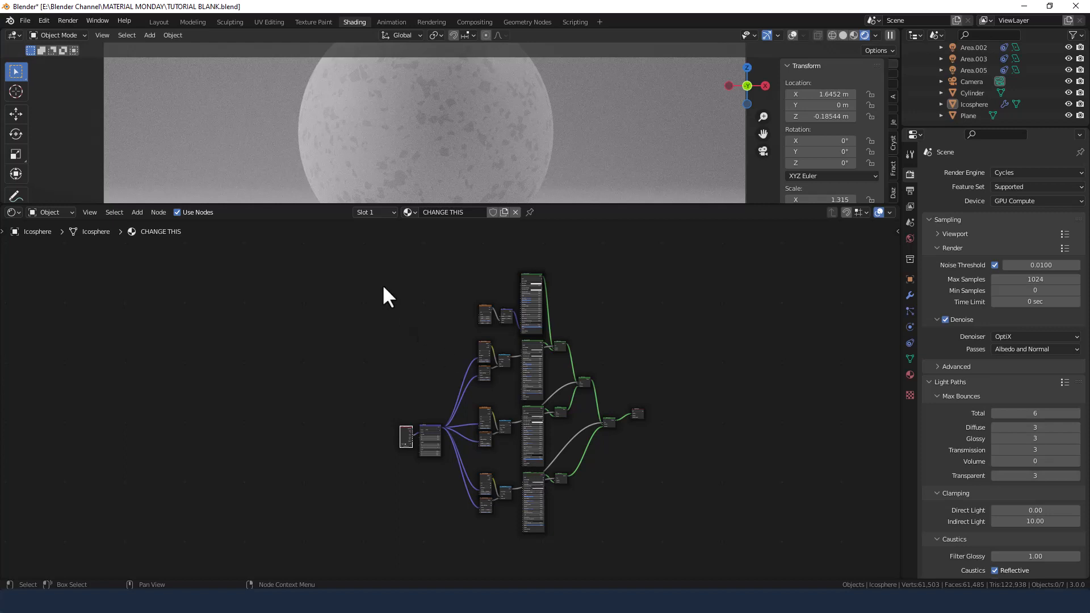
mouse_move(381, 284)
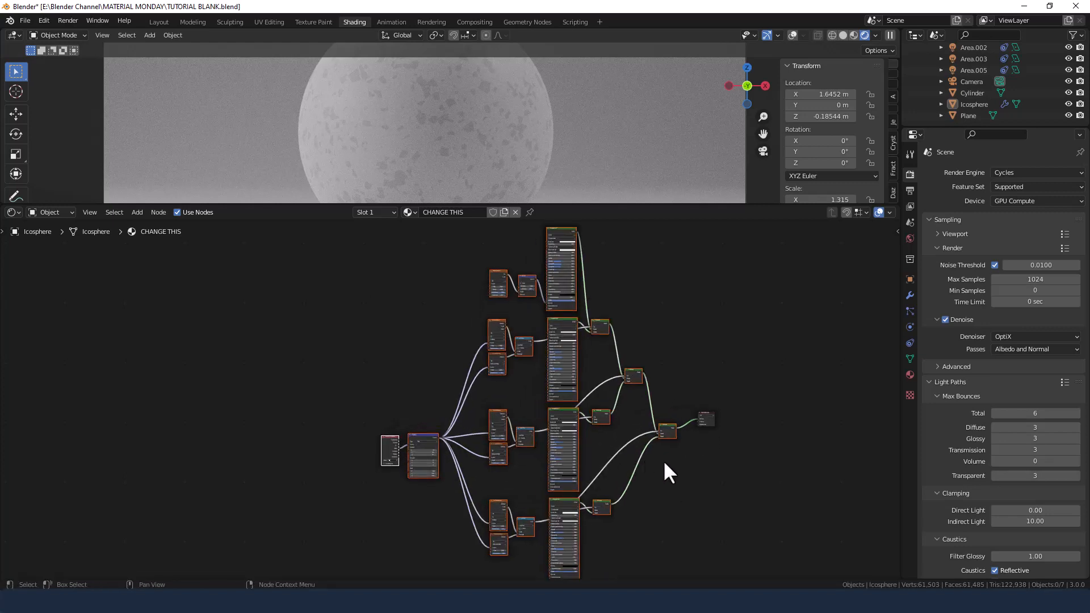
- Link the Principled BSDF Base Color socket to the Group Input node
scroll("down", 3)
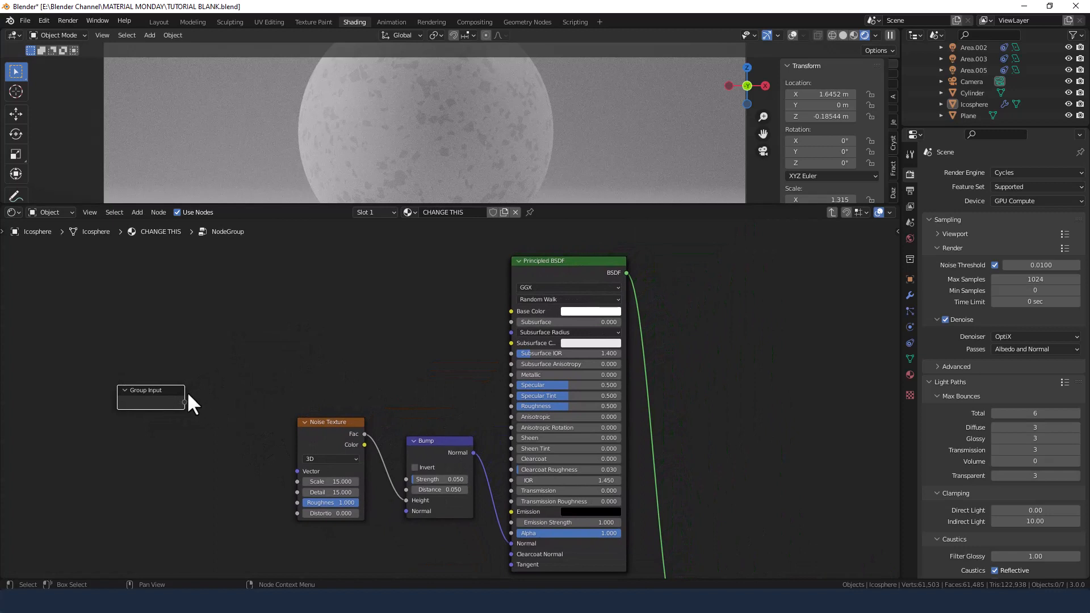
left_click_drag(184, 402, 507, 319)
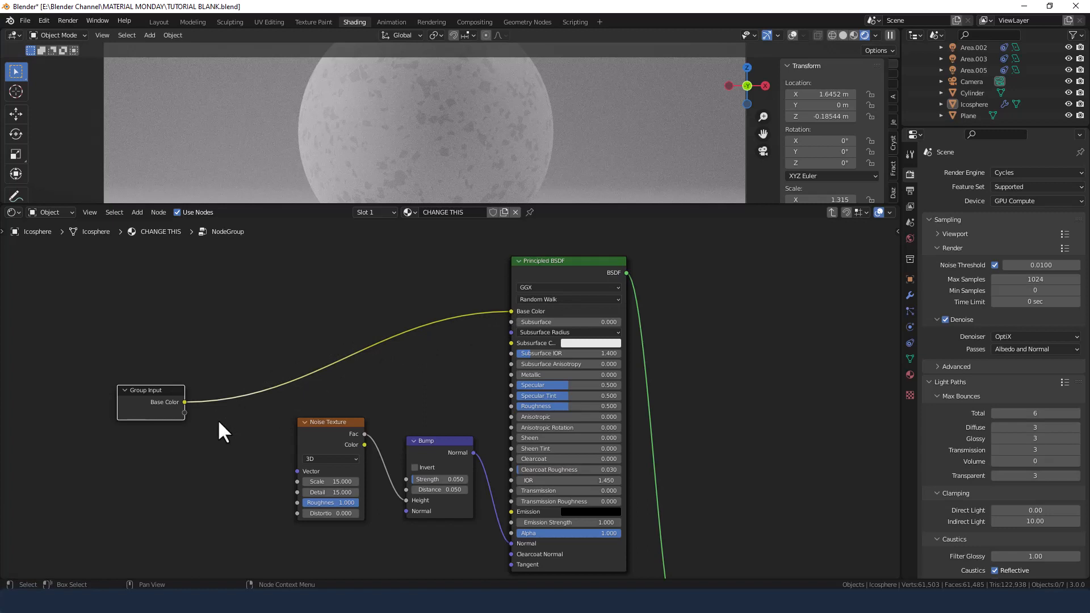
scroll("down", 3)
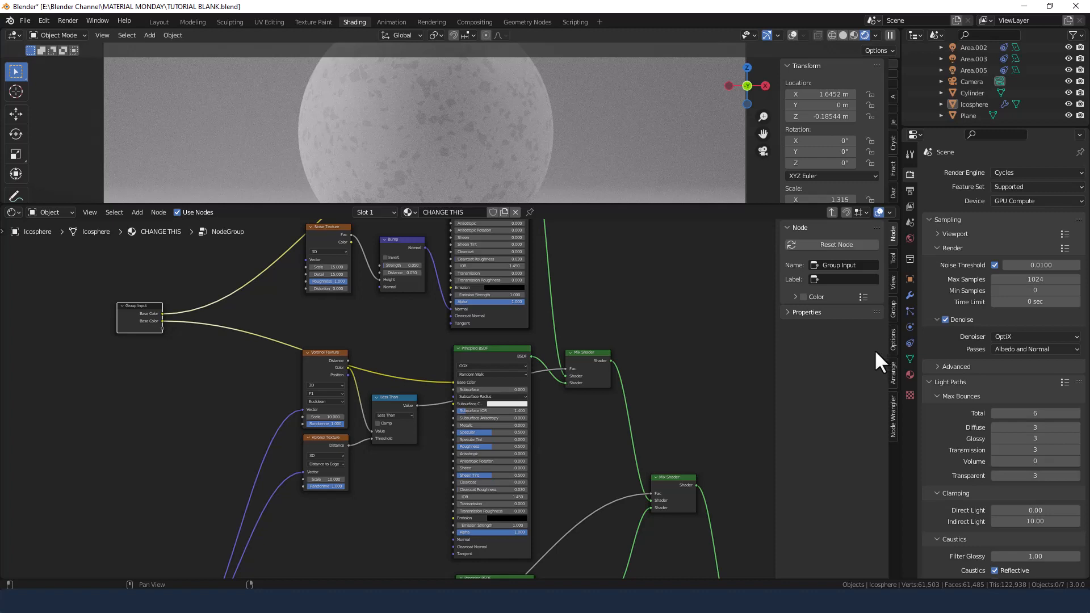
mouse_move(897, 271)
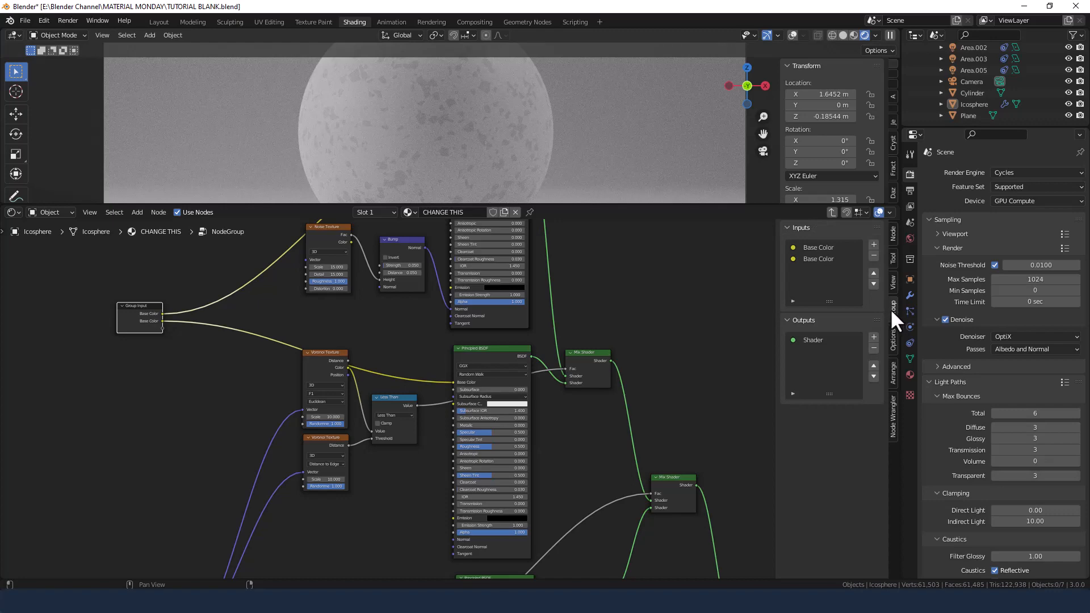
- Link more chip shader base colours to Group Input and rename them Color 1, Color 2, Color 3
left_click(821, 259)
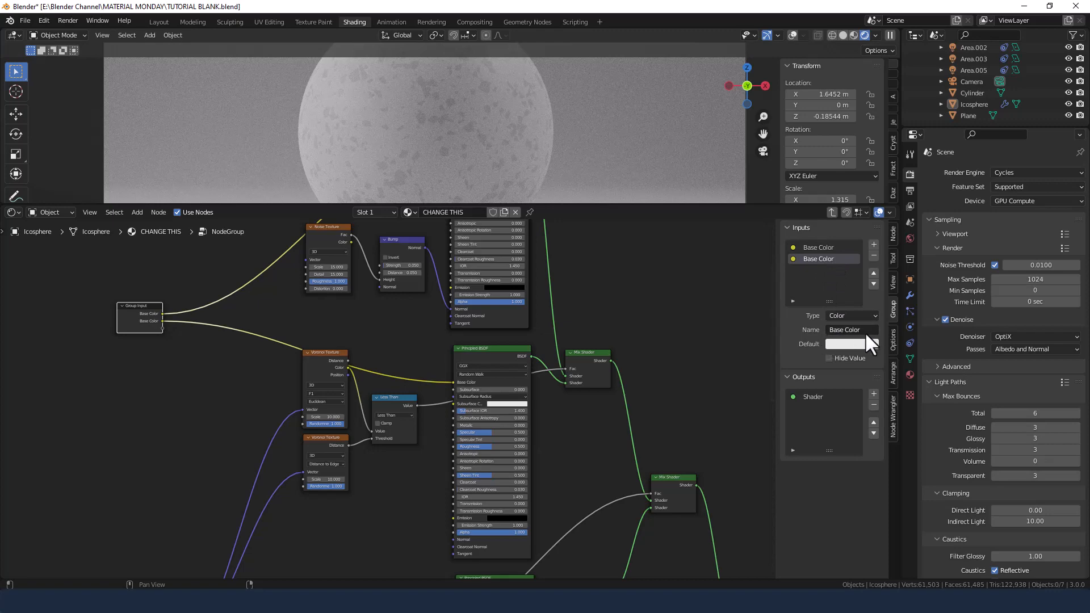
double_click(843, 330)
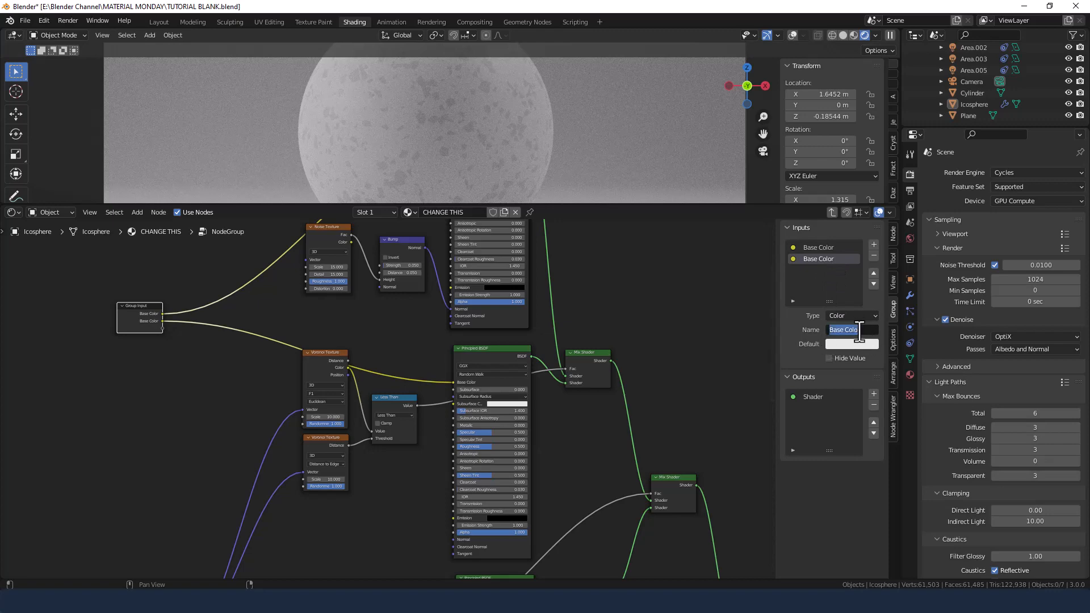
type("Color 1")
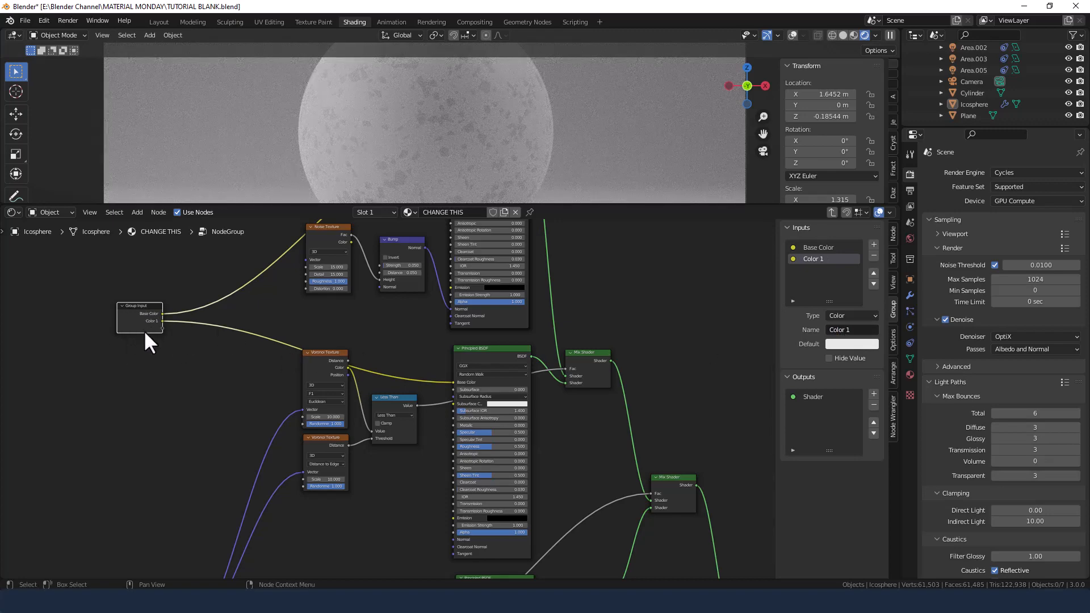
scroll("down", 3)
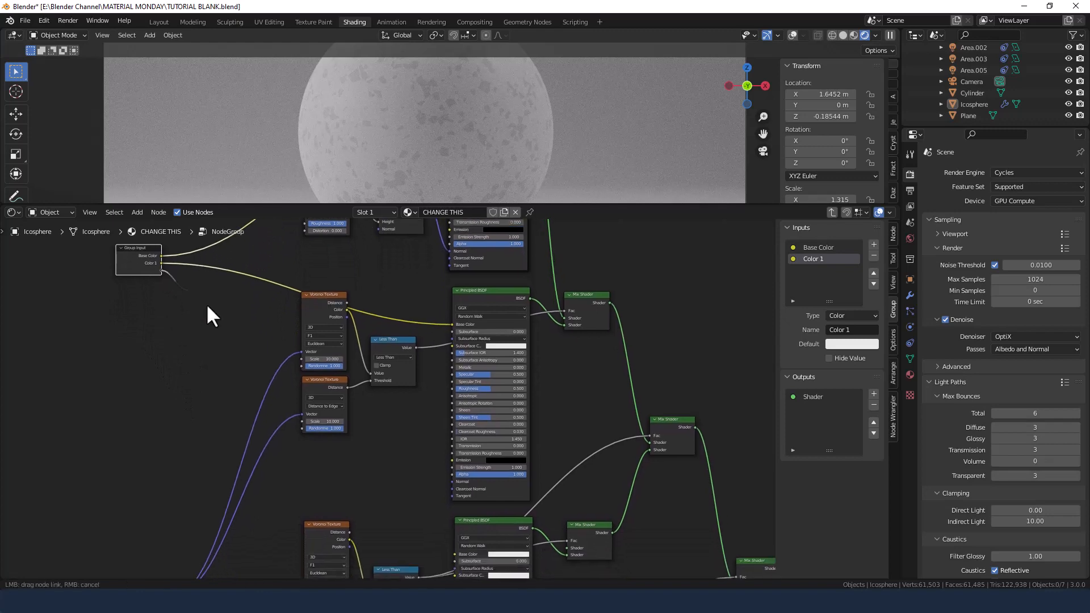
left_click_drag(167, 273, 459, 563)
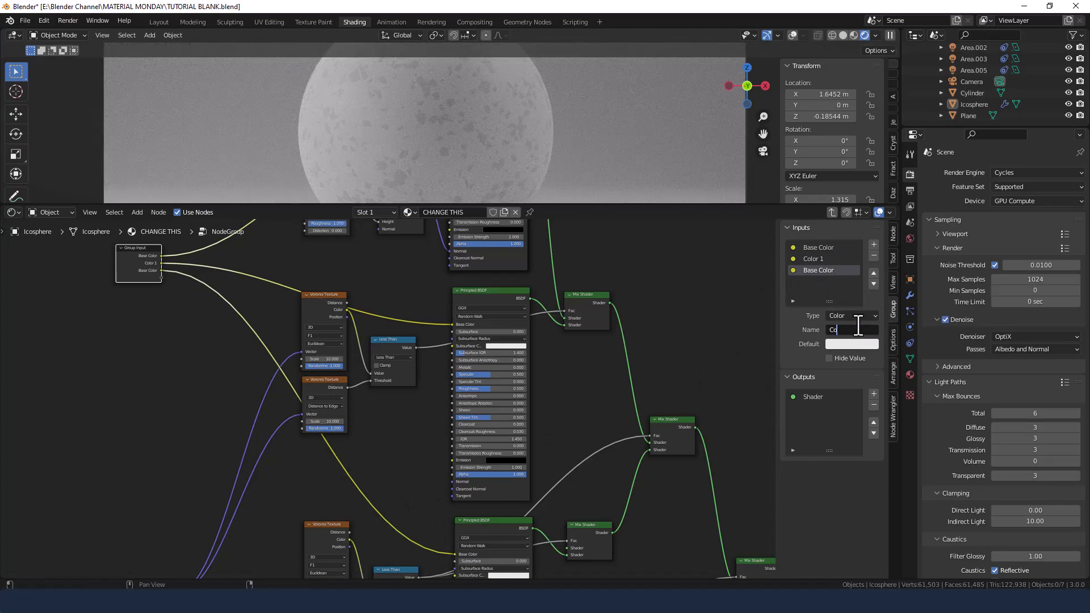
type("Color 2")
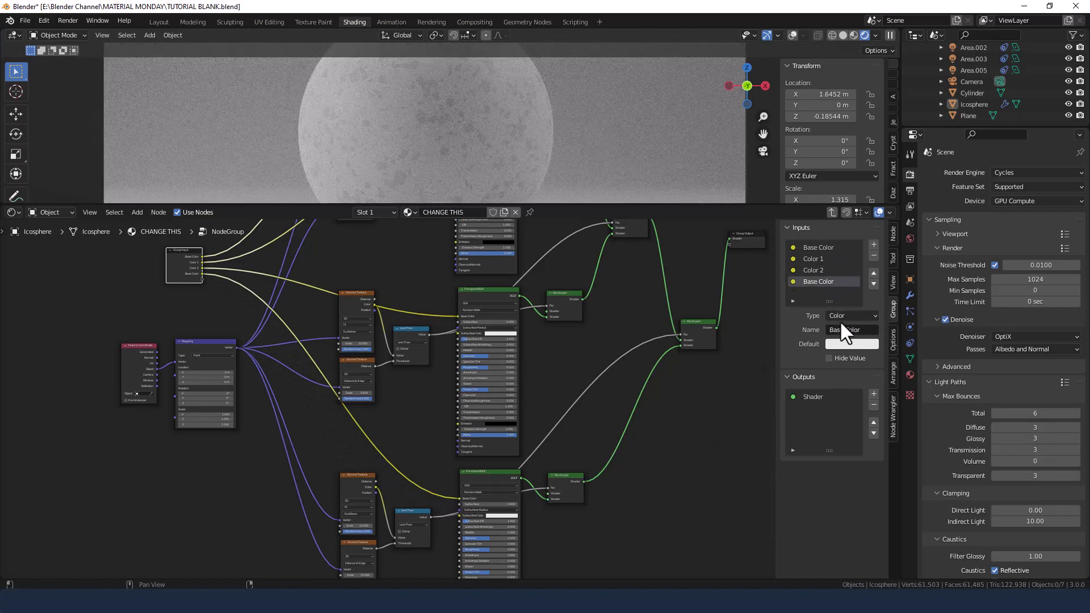
left_click(849, 330)
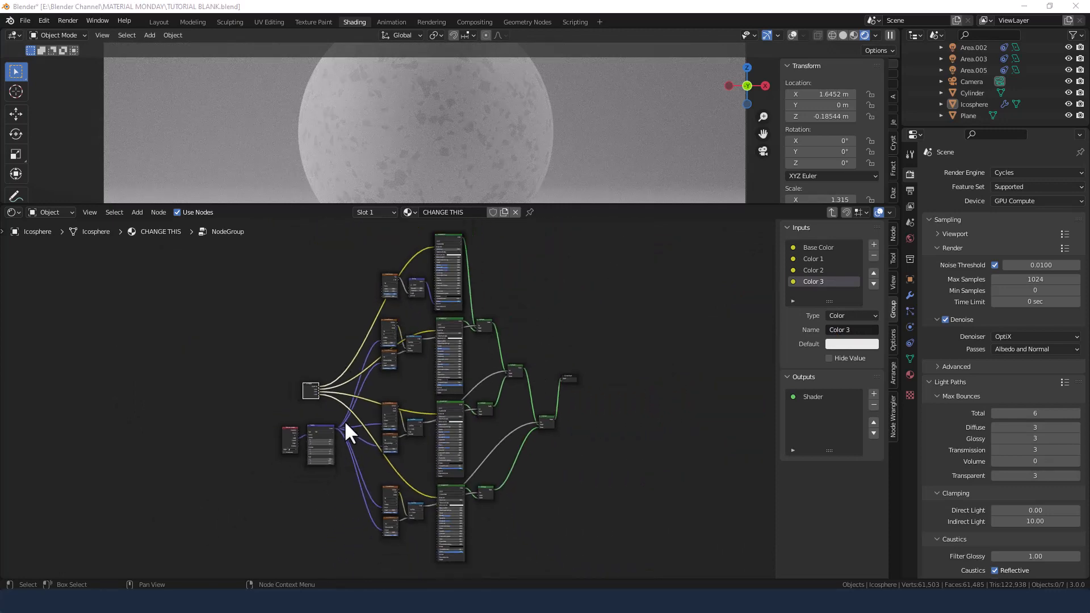
mouse_move(376, 403)
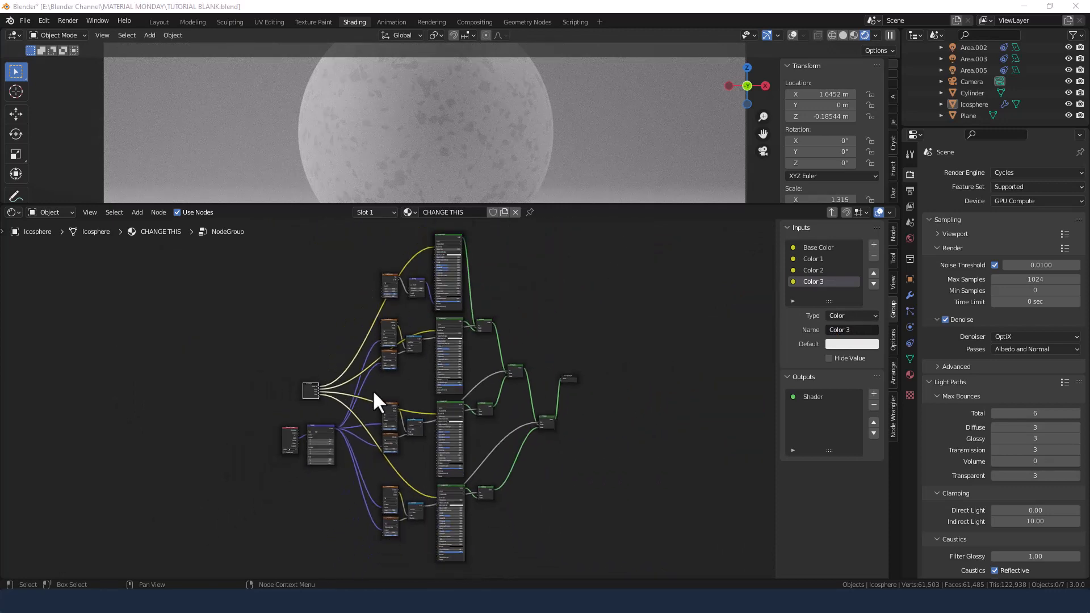
- Wire roughness and clearcoat group inputs into the shaders and move Group Input left
left_click_drag(309, 390, 313, 271)
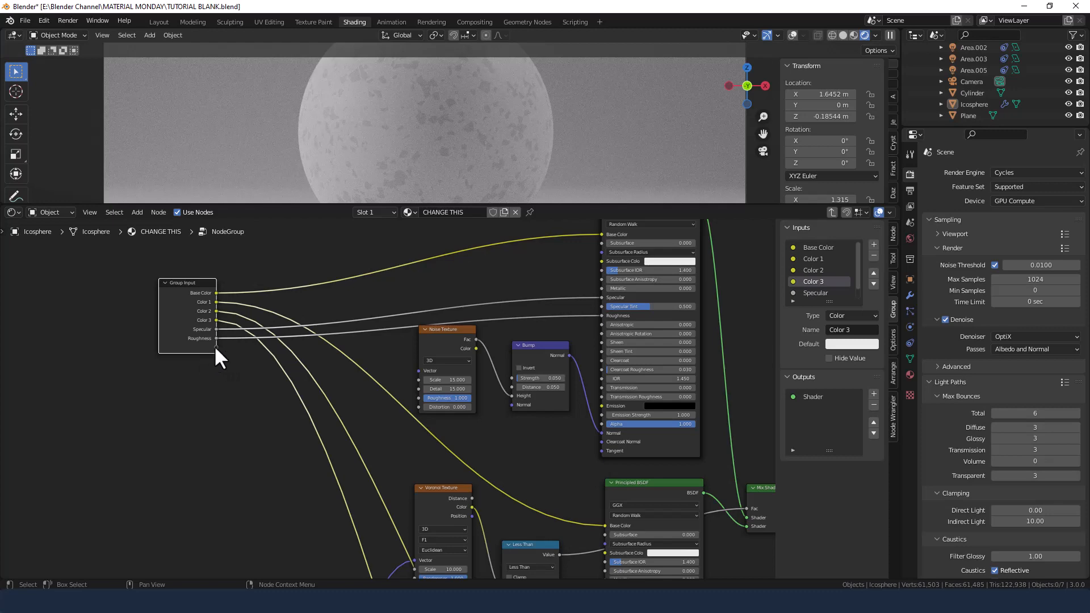
left_click_drag(219, 354, 597, 368)
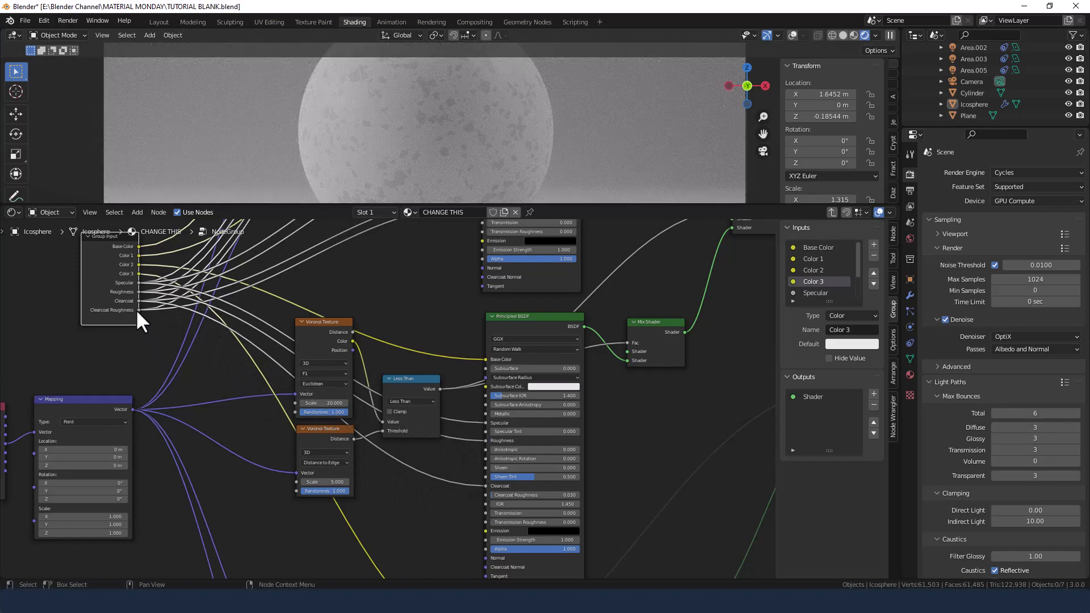
left_click_drag(142, 323, 486, 504)
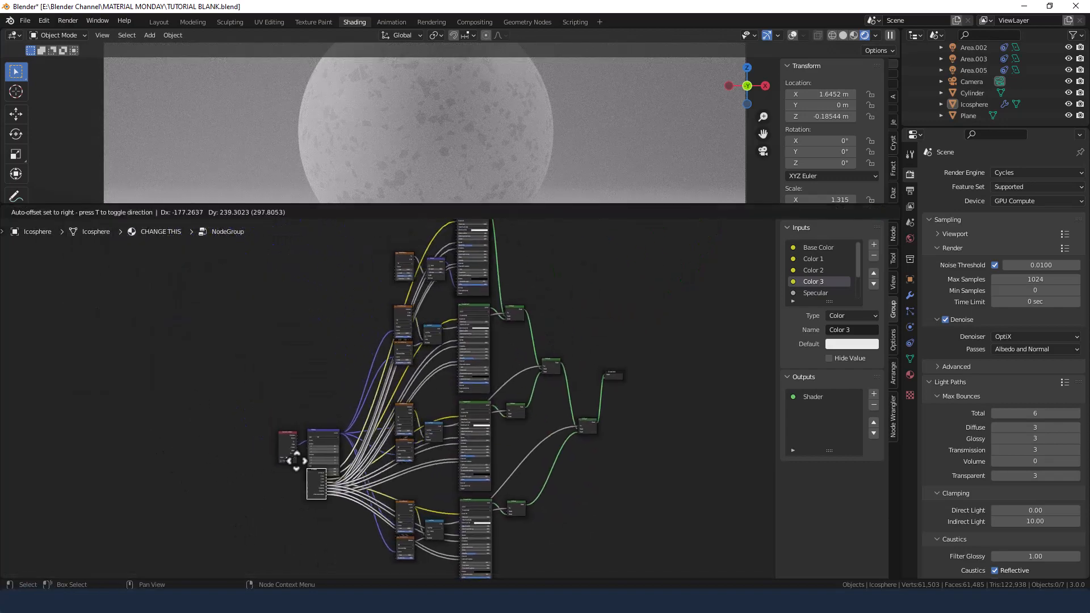
left_click_drag(316, 483, 210, 336)
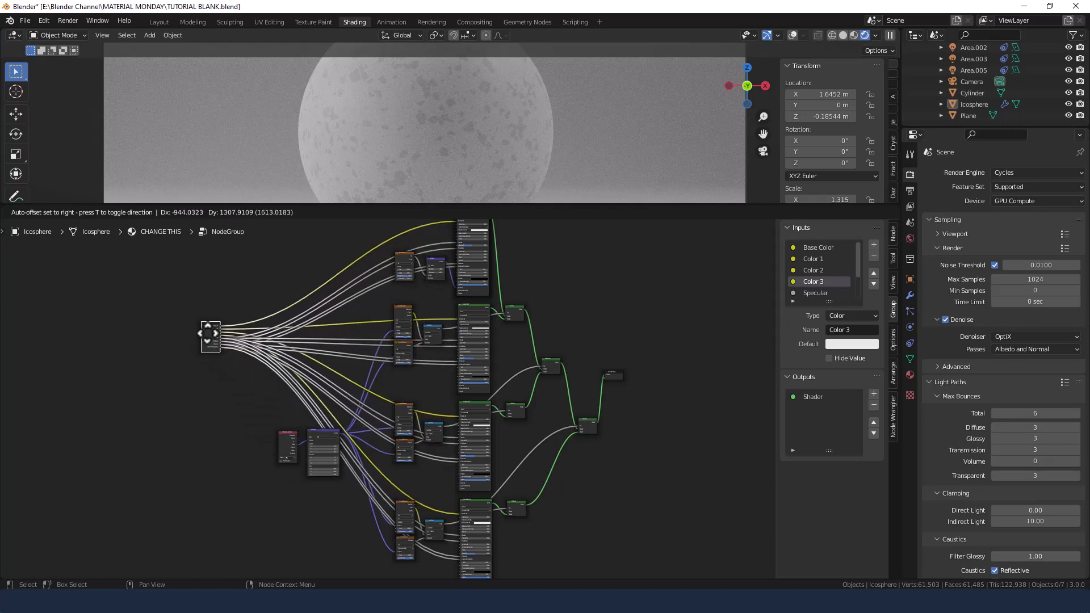
left_click_drag(211, 335, 238, 342)
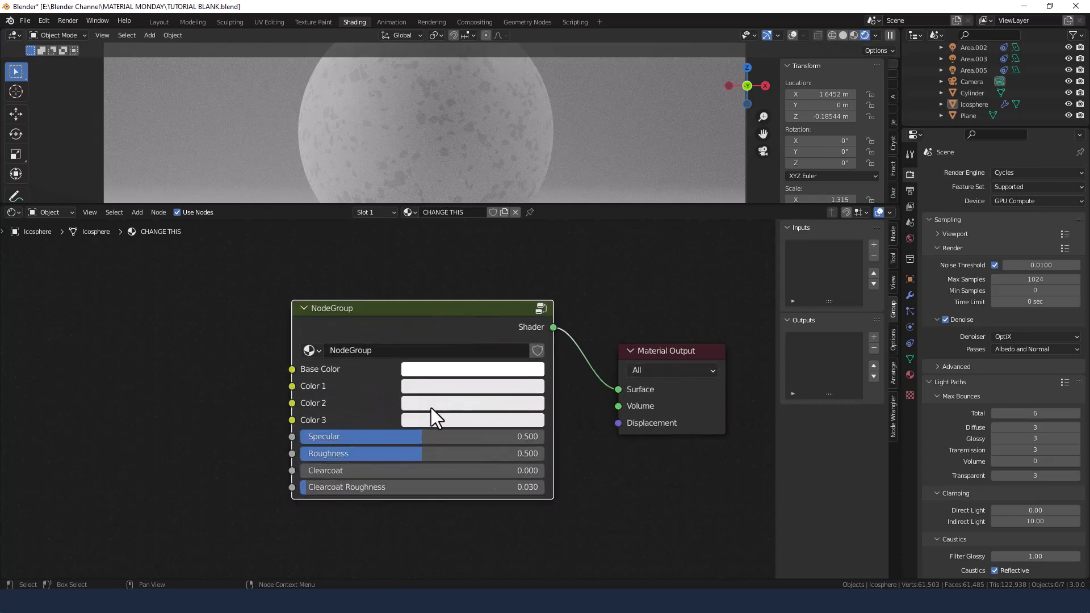
mouse_move(443, 427)
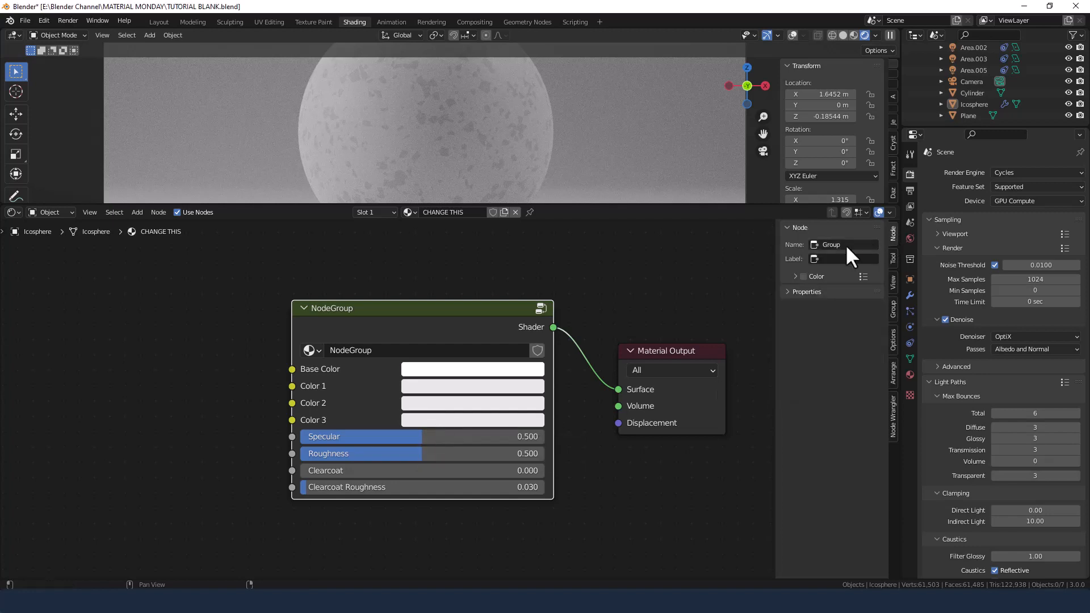
- Rename the group node and its node group datablock to 'Terrazzo'
double_click(843, 244)
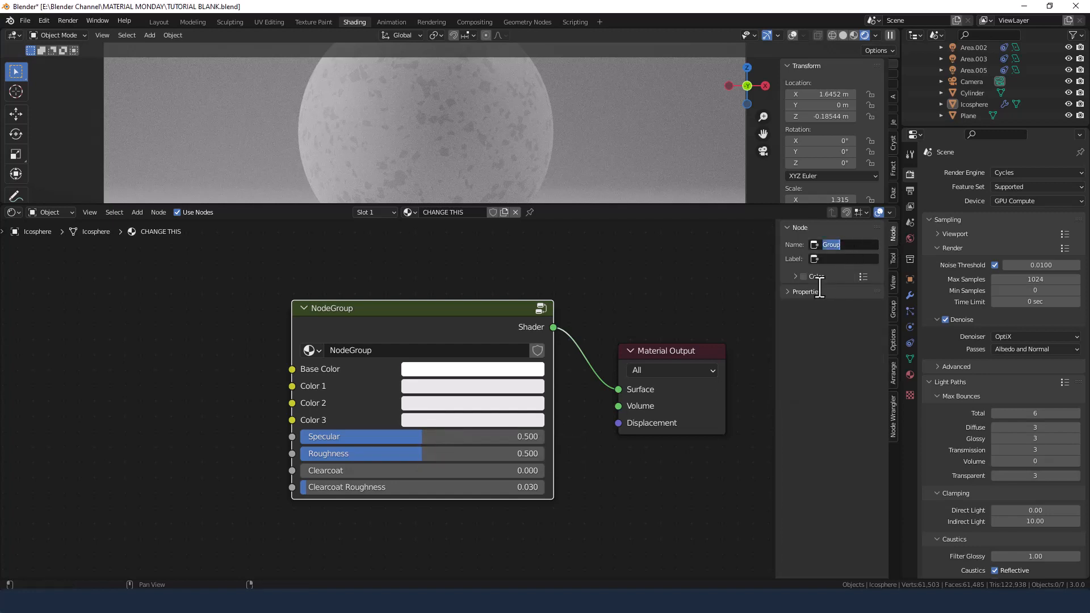
type("Terrazzo")
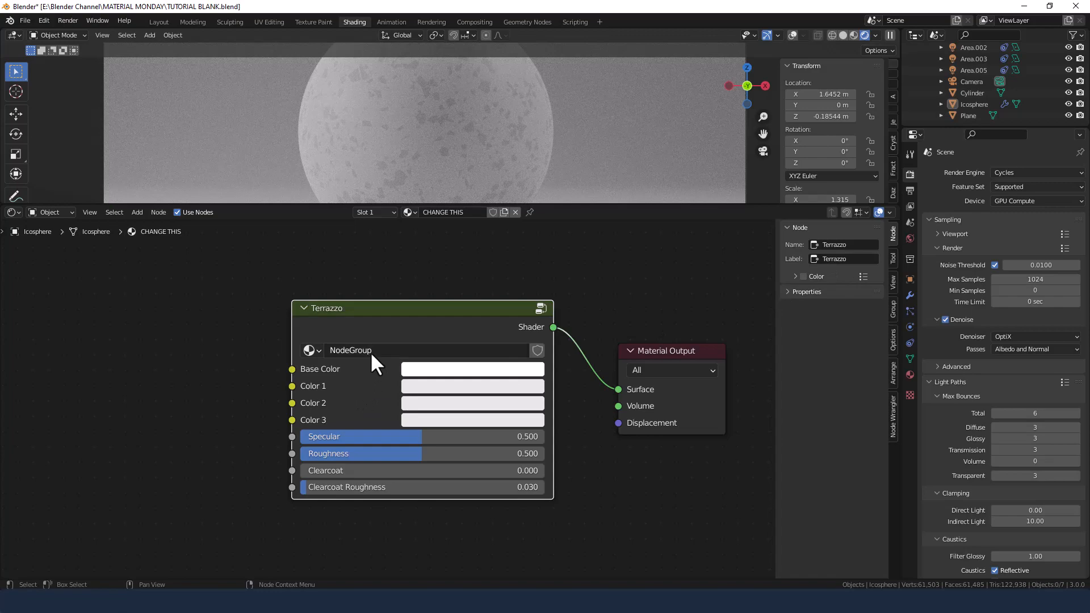
double_click(351, 350)
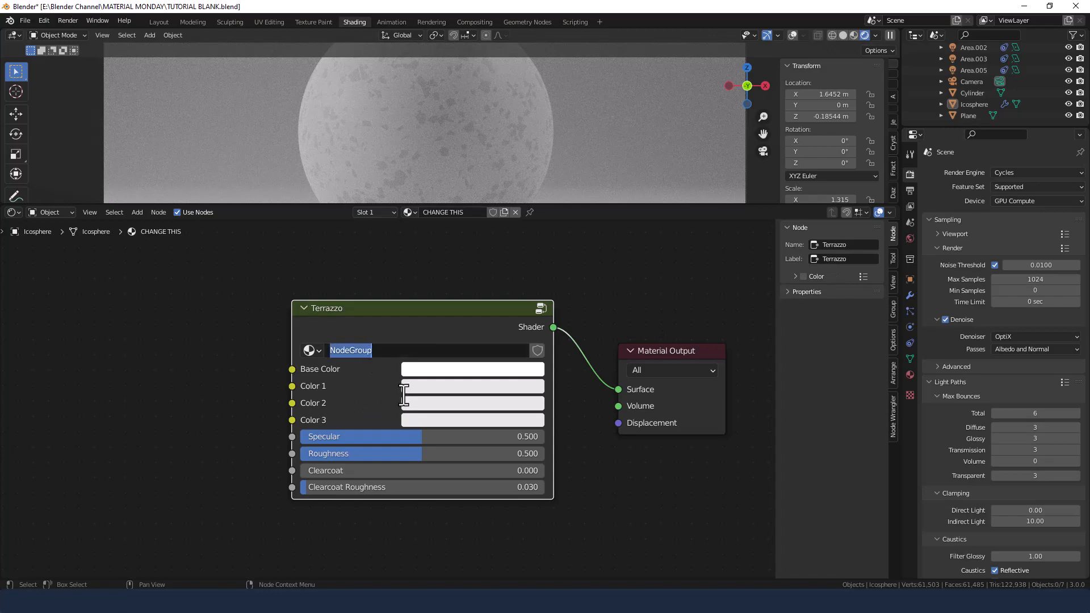
type("Terrazzo")
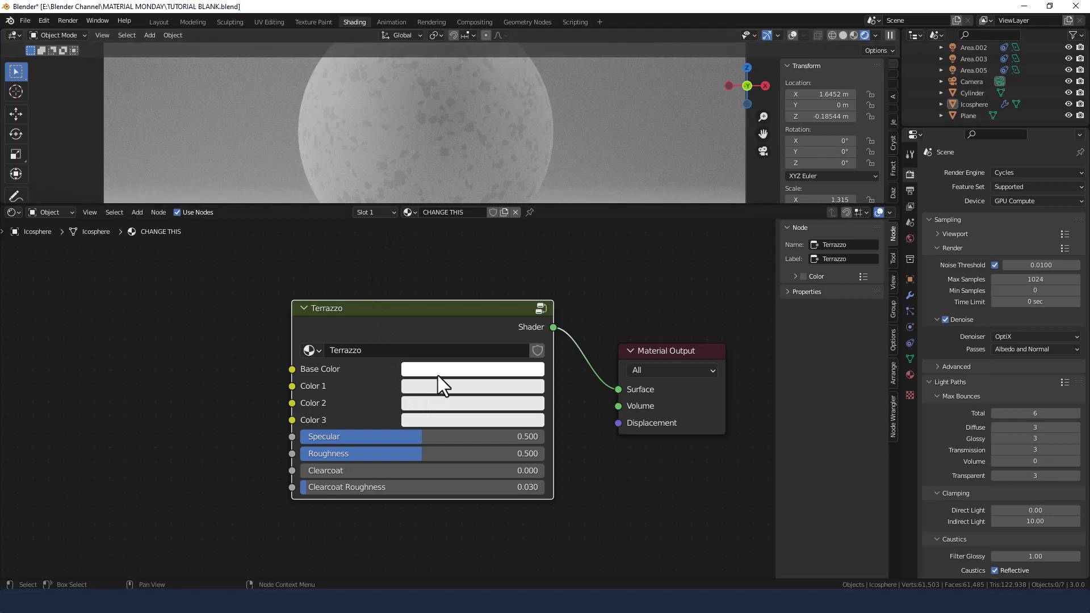
mouse_move(478, 396)
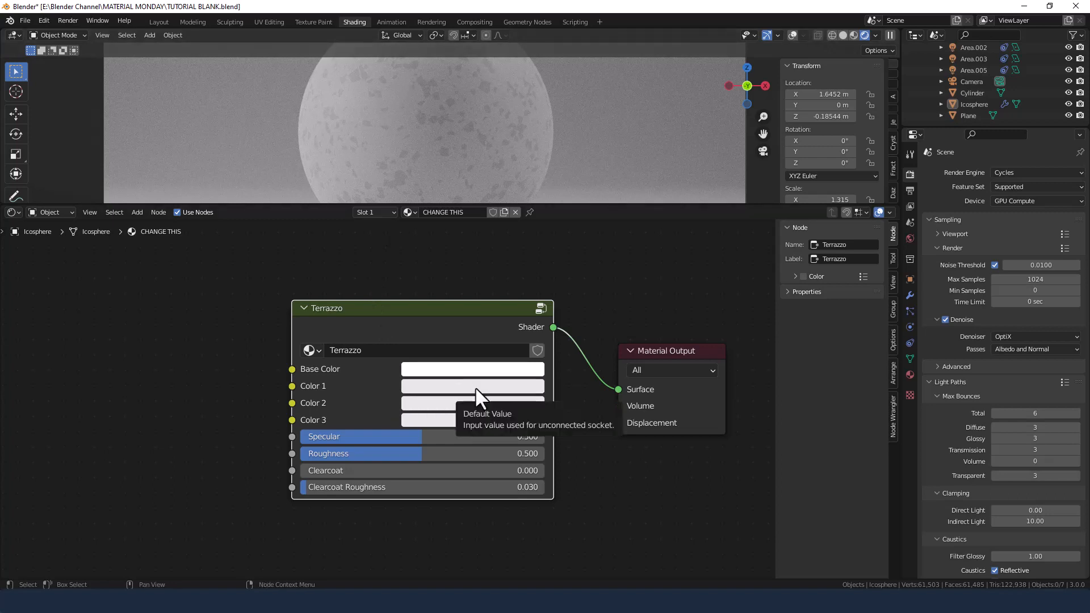
- Set the chip colours: Color 1 pink, Color 2 lavender, Color 3 light blue
left_click(471, 369)
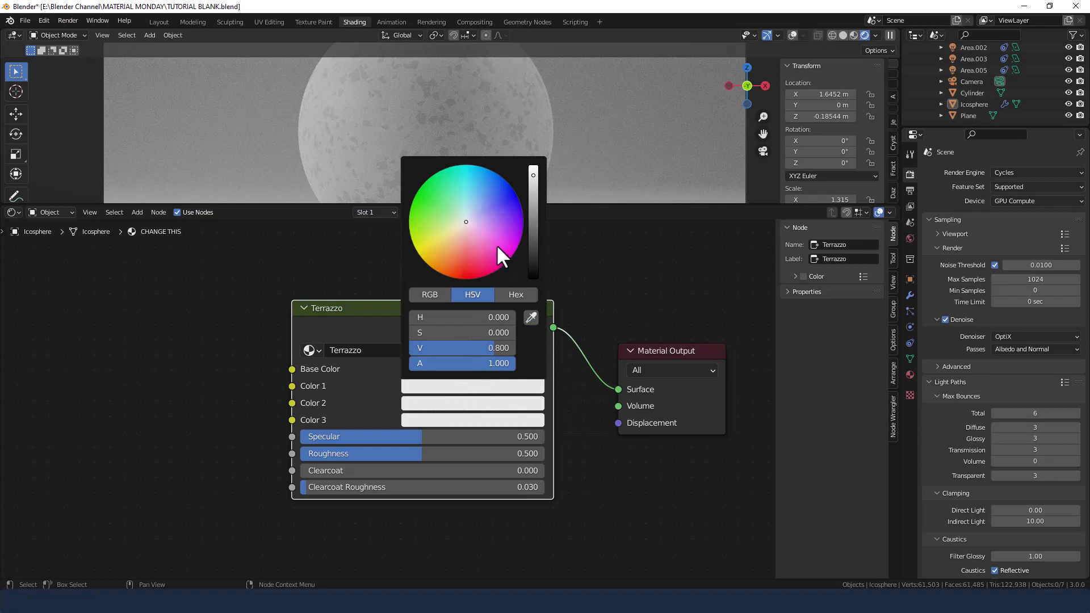
left_click(479, 229)
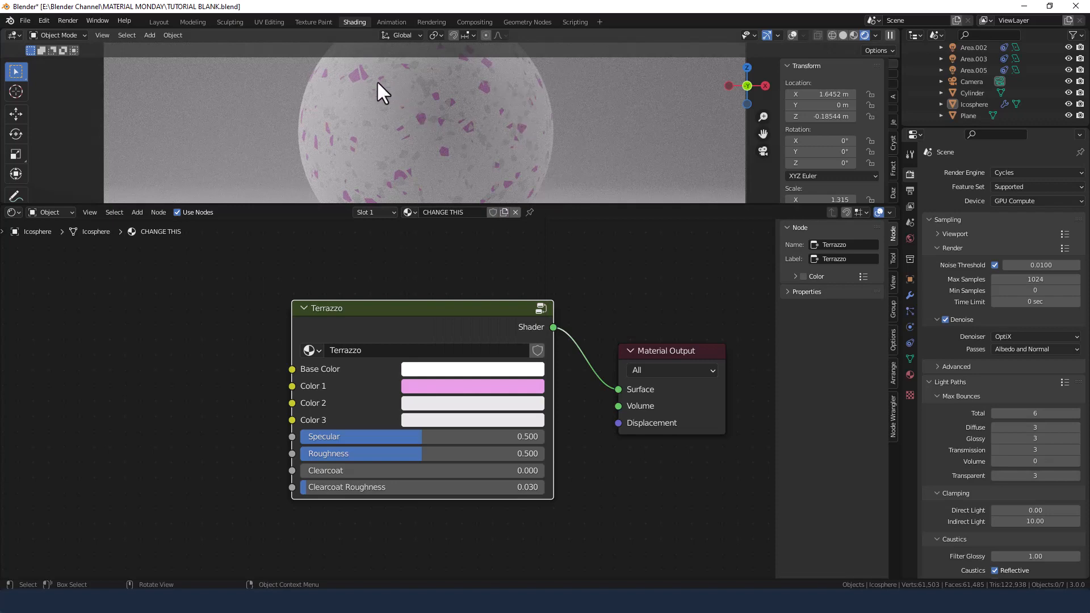
mouse_move(483, 416)
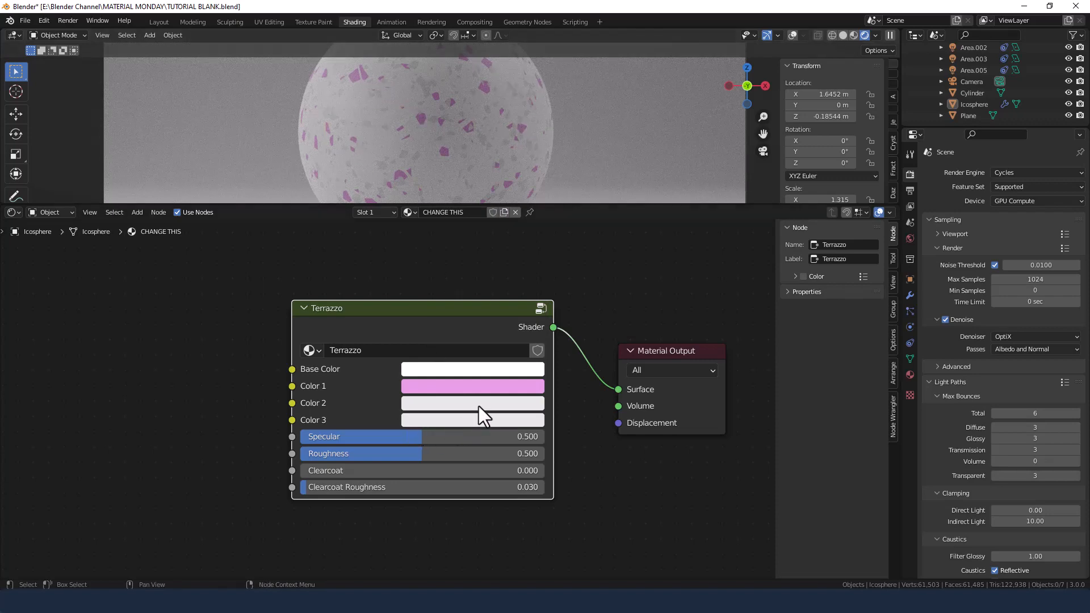
left_click(472, 386)
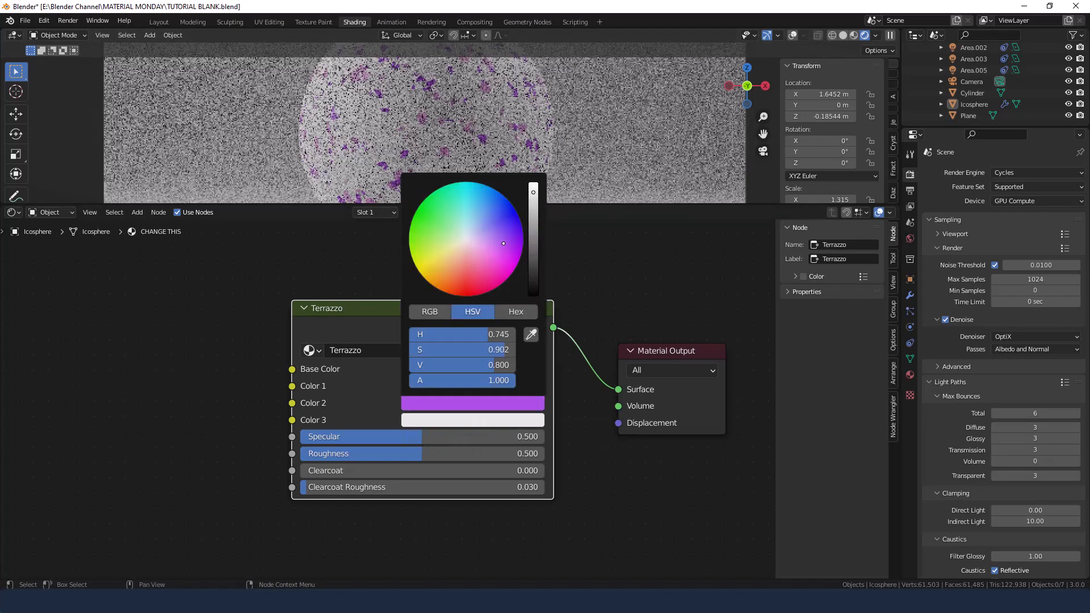
left_click_drag(503, 244, 488, 236)
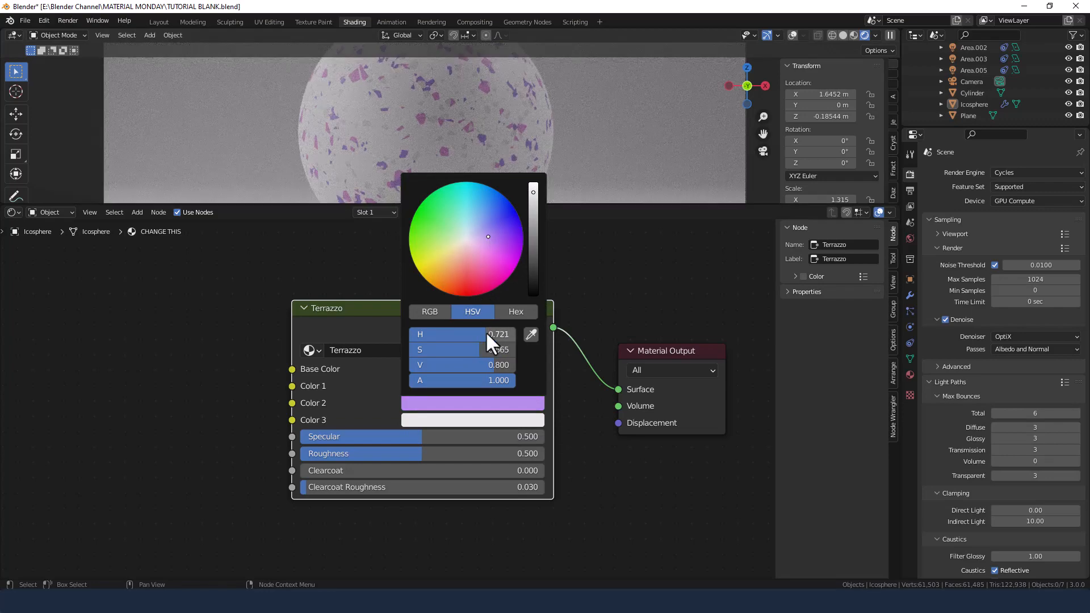
left_click(476, 295)
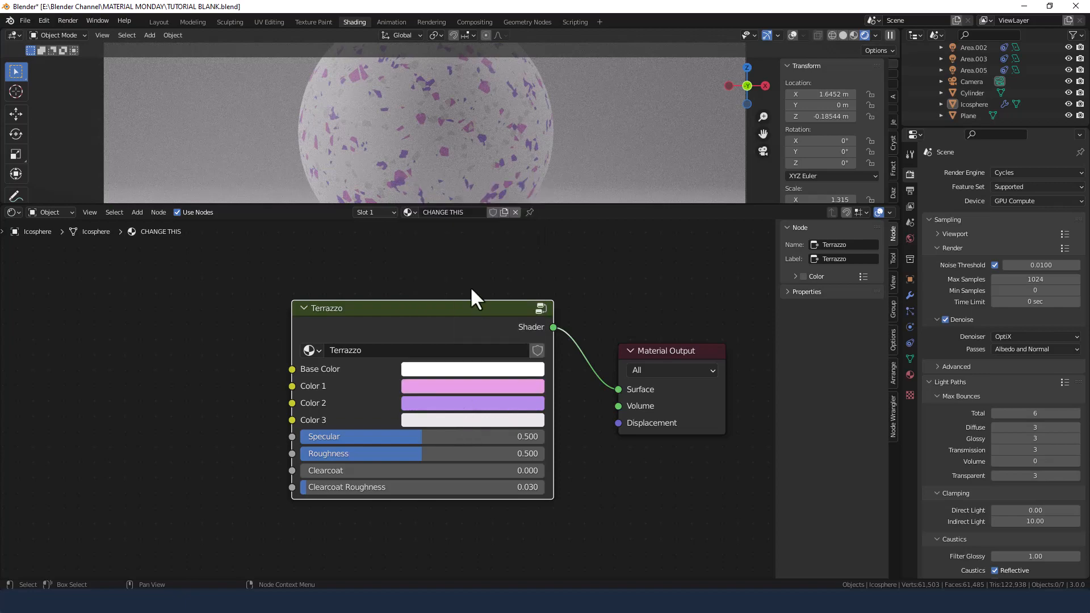
left_click(472, 368)
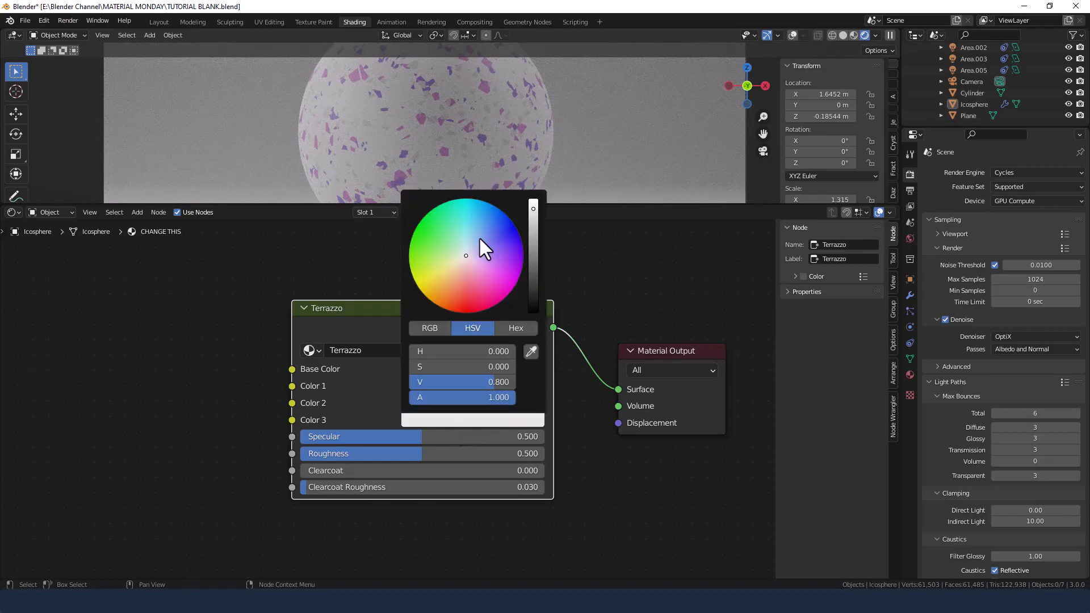
left_click(465, 255)
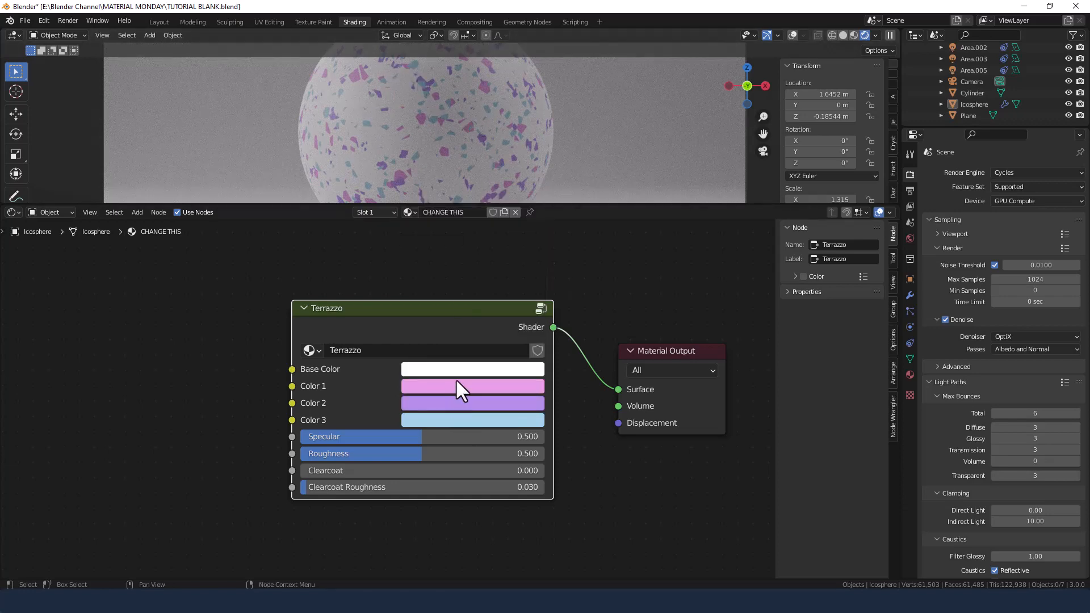
mouse_move(454, 381)
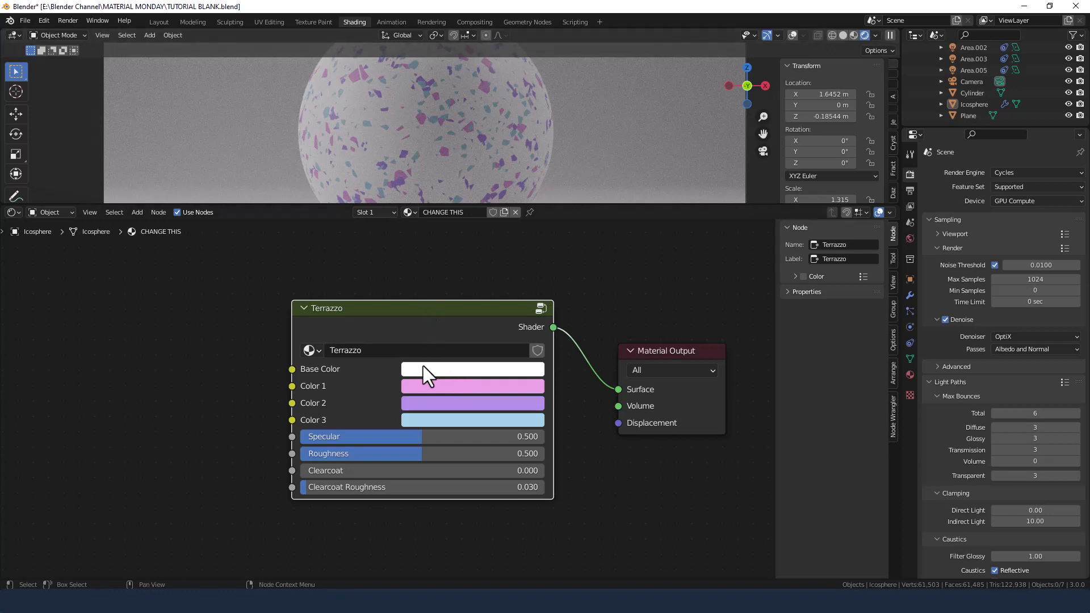
mouse_move(444, 455)
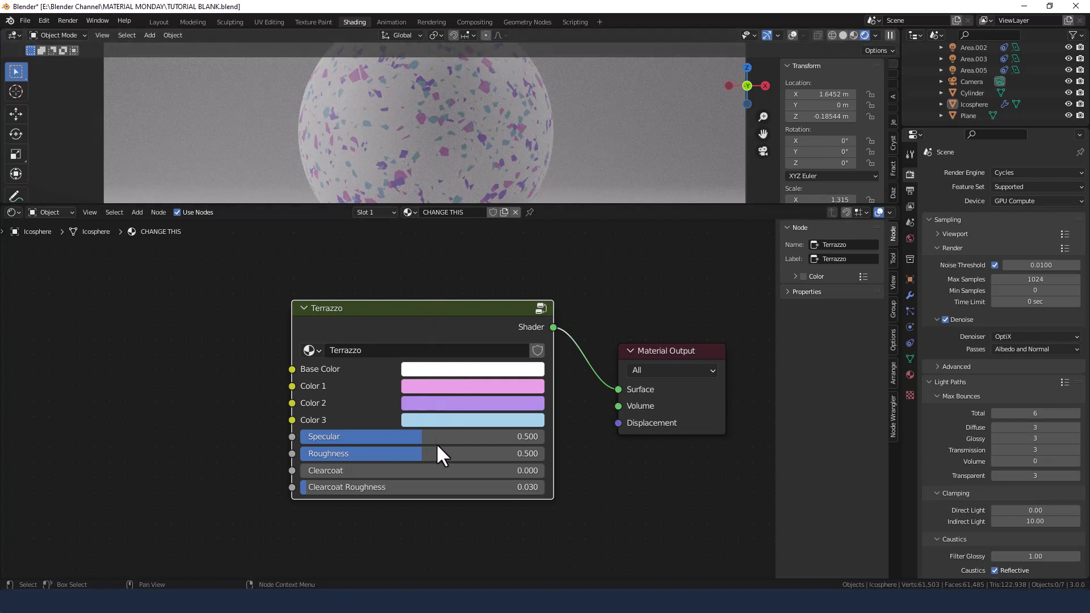
mouse_move(497, 437)
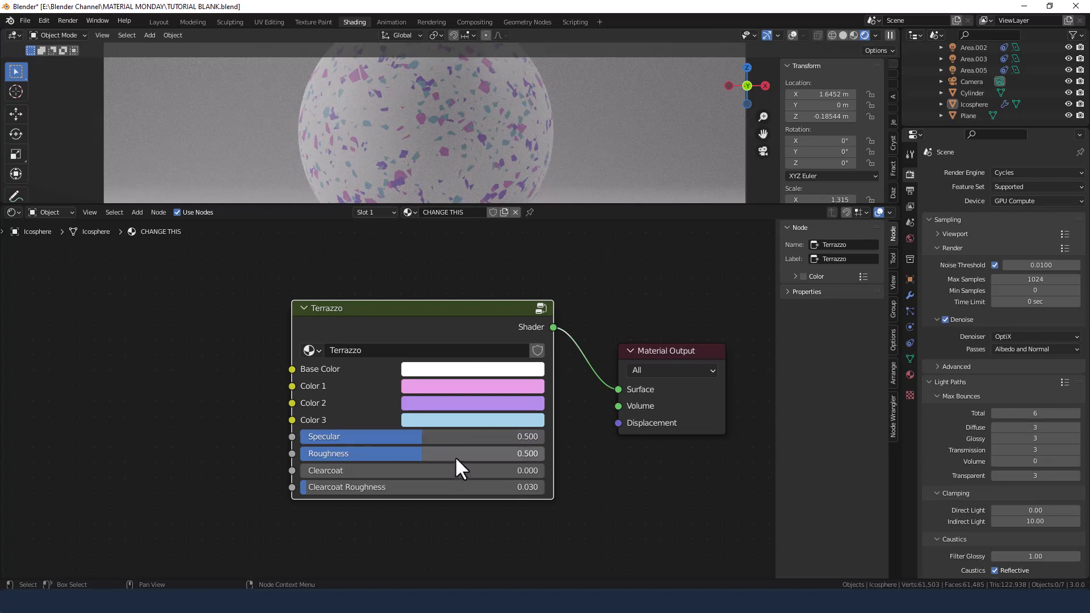
mouse_move(464, 460)
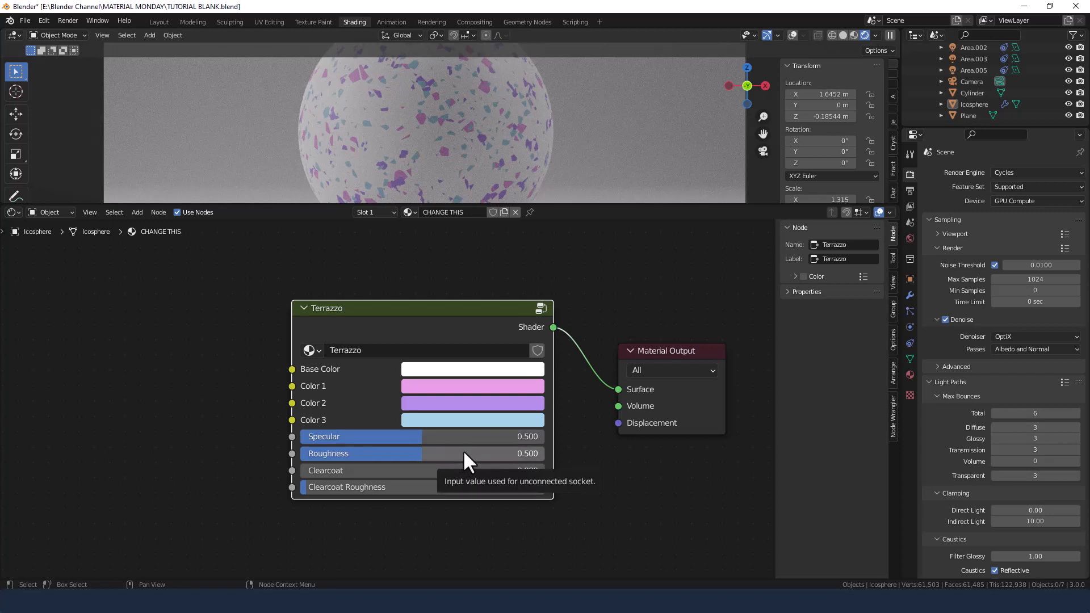
- Lower the Terrazzo node's Roughness to 0.15
left_click_drag(487, 453, 421, 453)
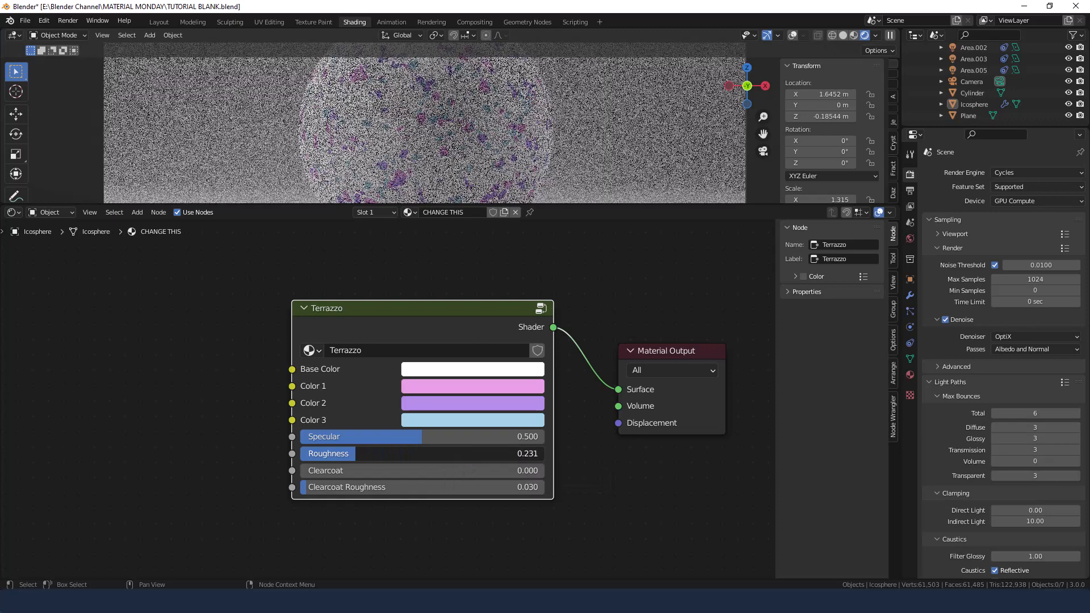
left_click_drag(347, 453, 327, 453)
type(".15")
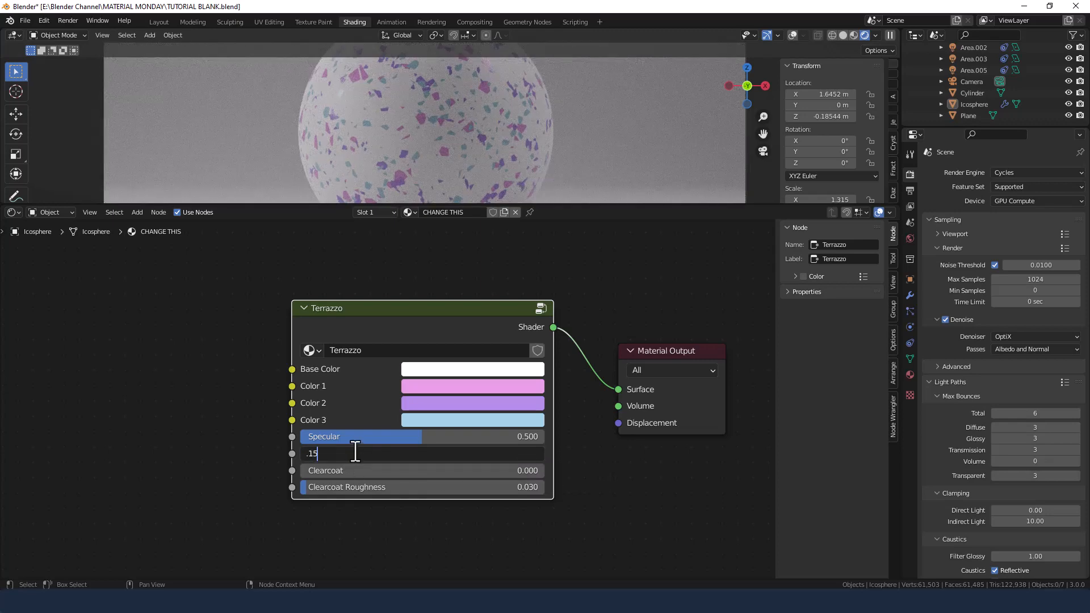
key("Return")
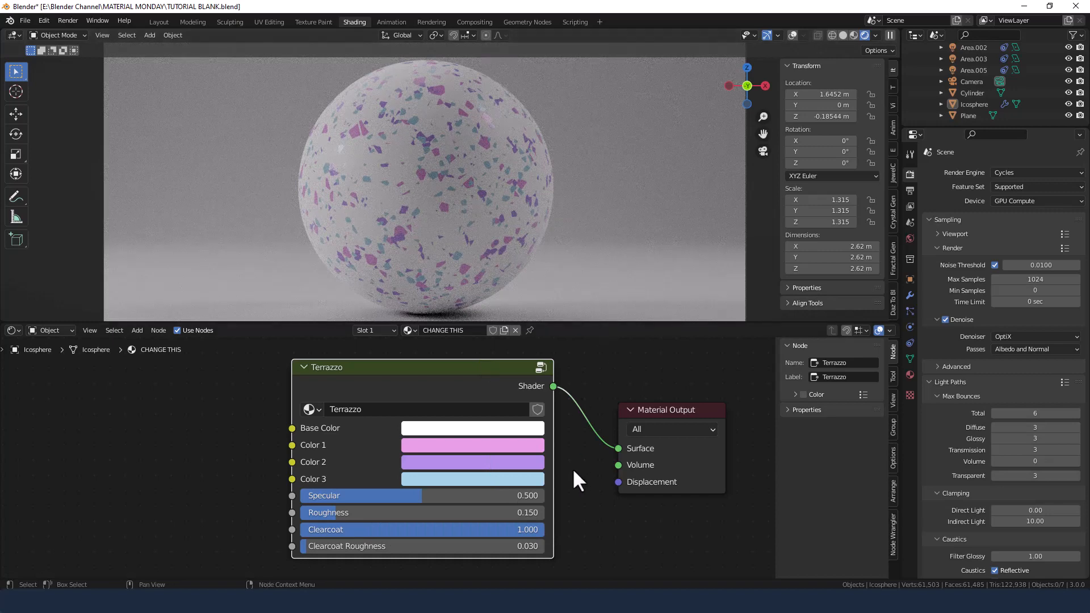
mouse_move(521, 546)
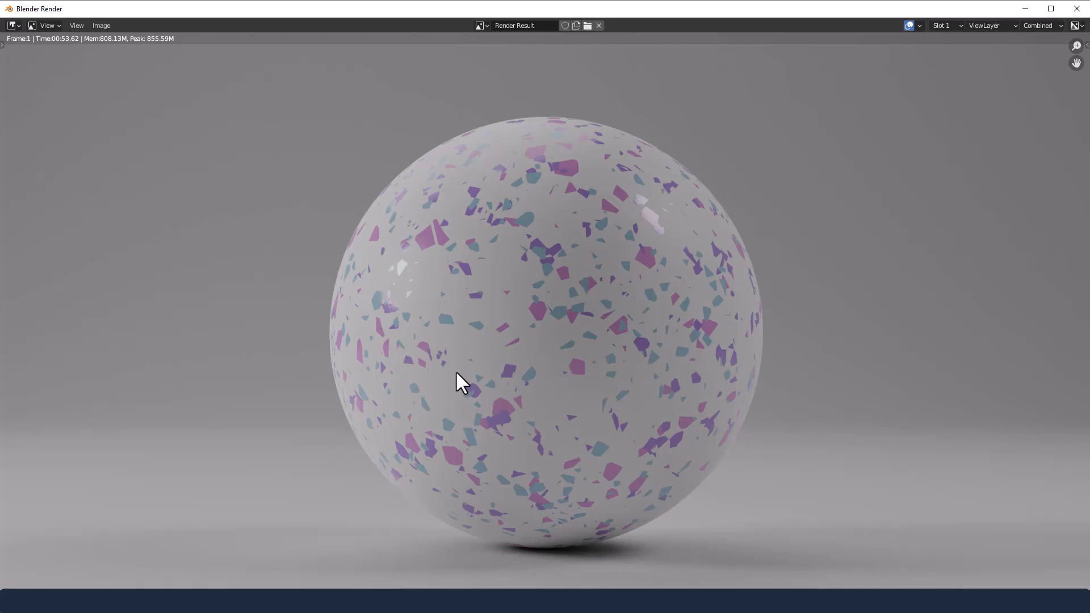
mouse_move(436, 314)
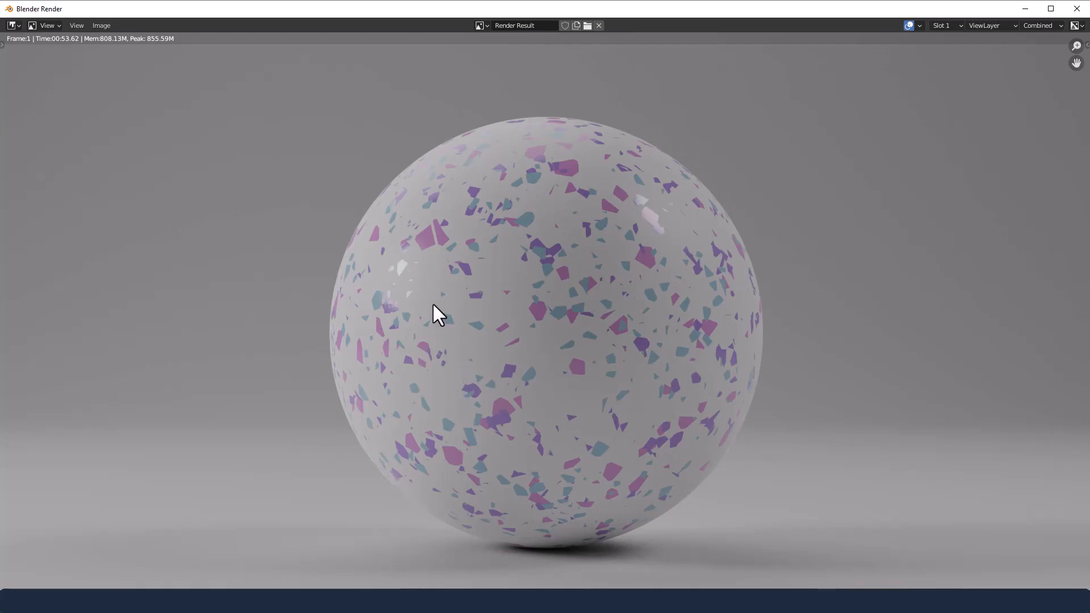